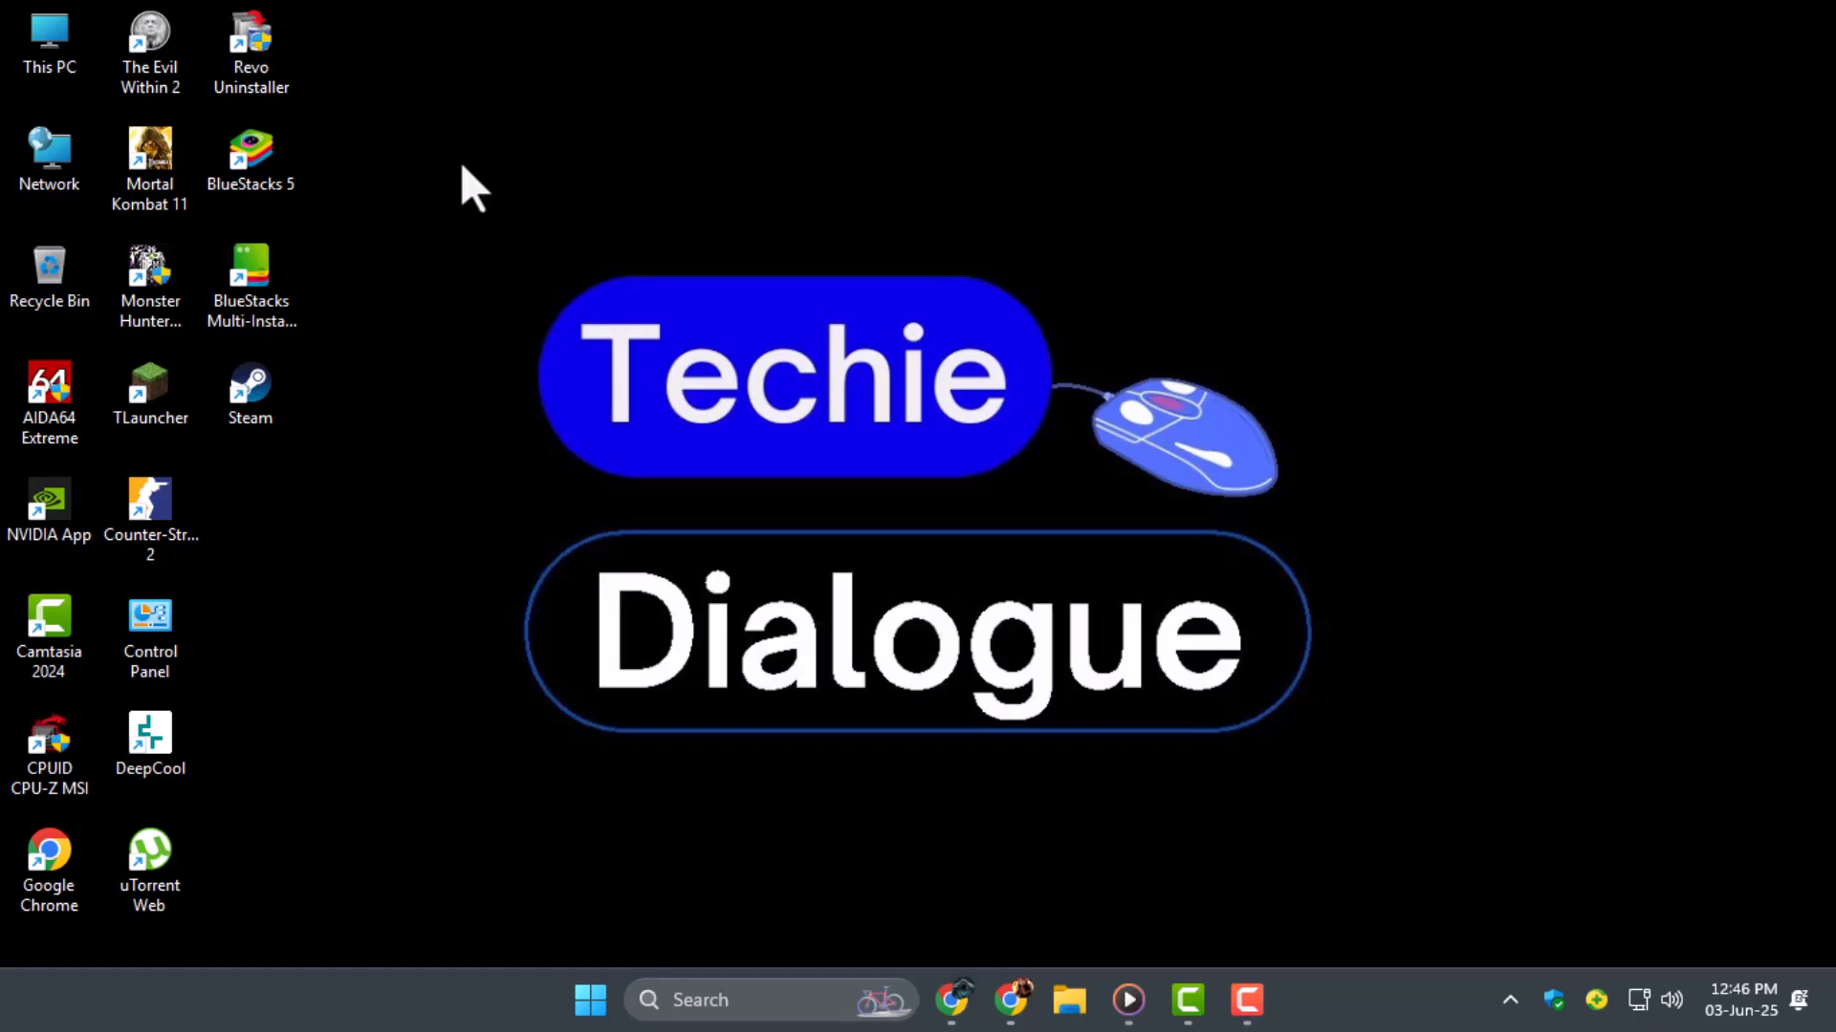
mouse_move(952, 1000)
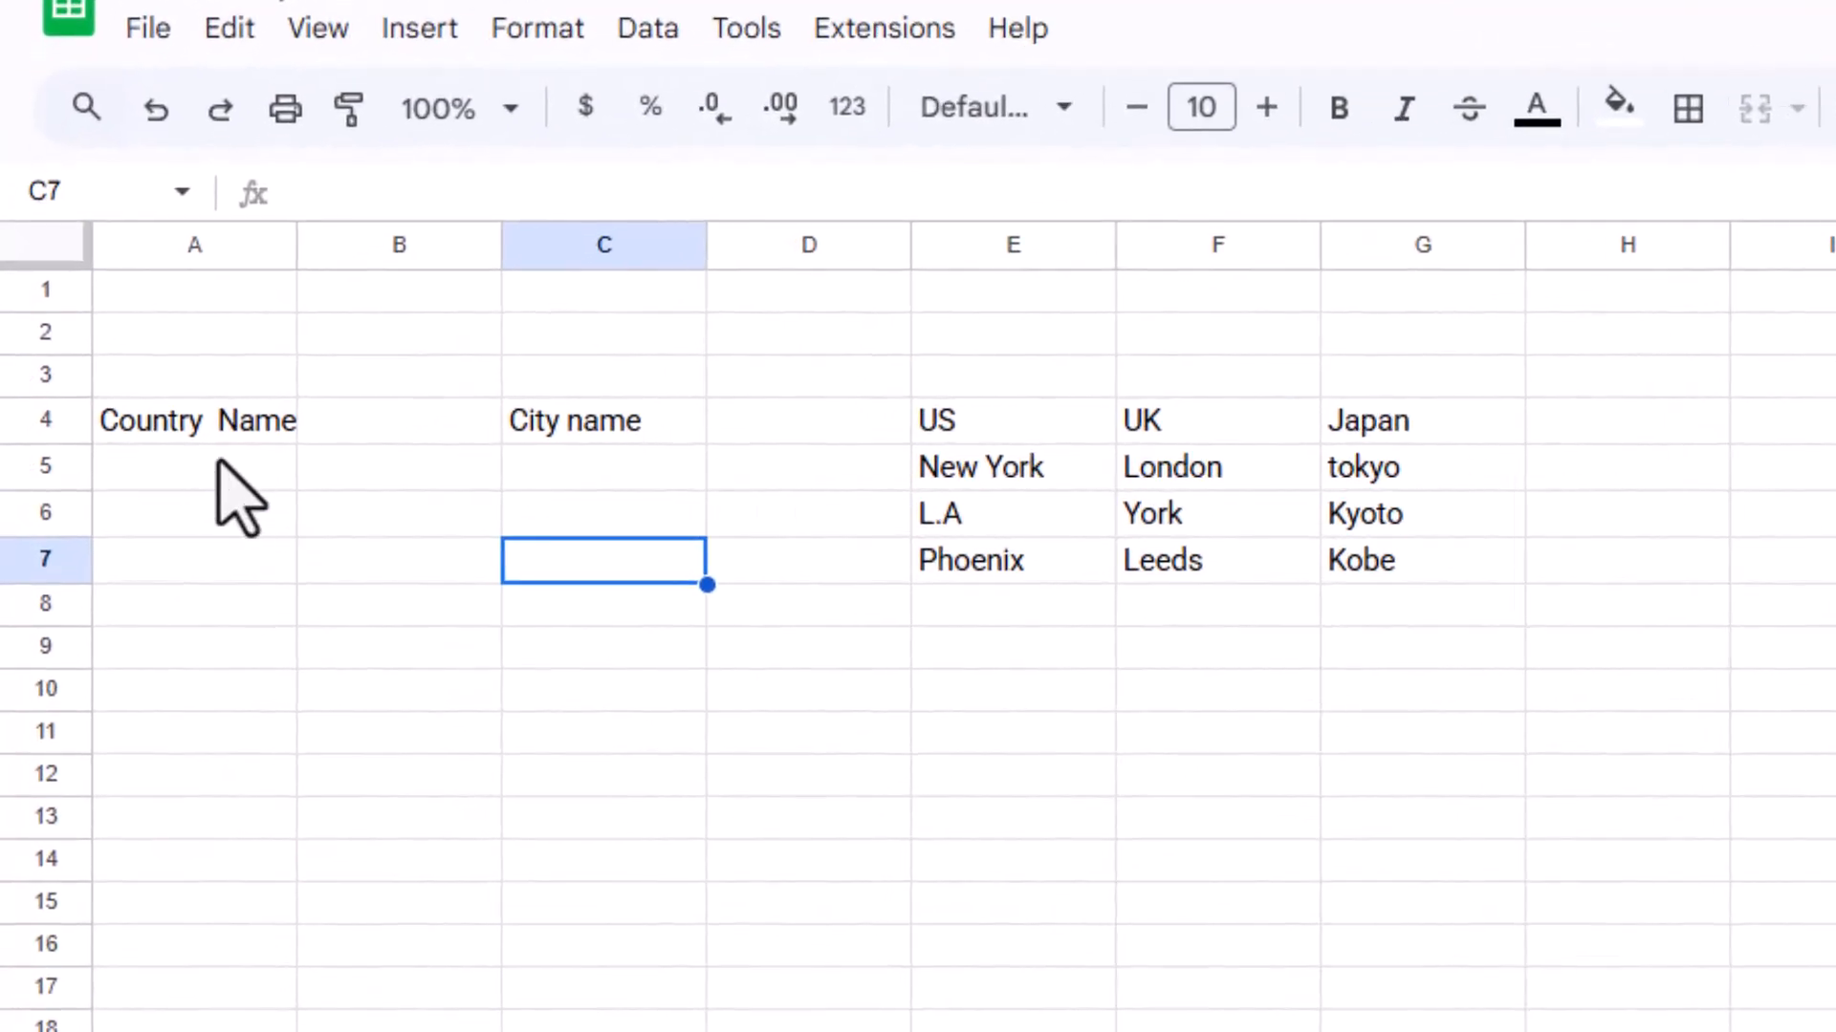
- Add a validation rule making A5 a dropdown fed by the country headings E4:G4
click(1011, 421)
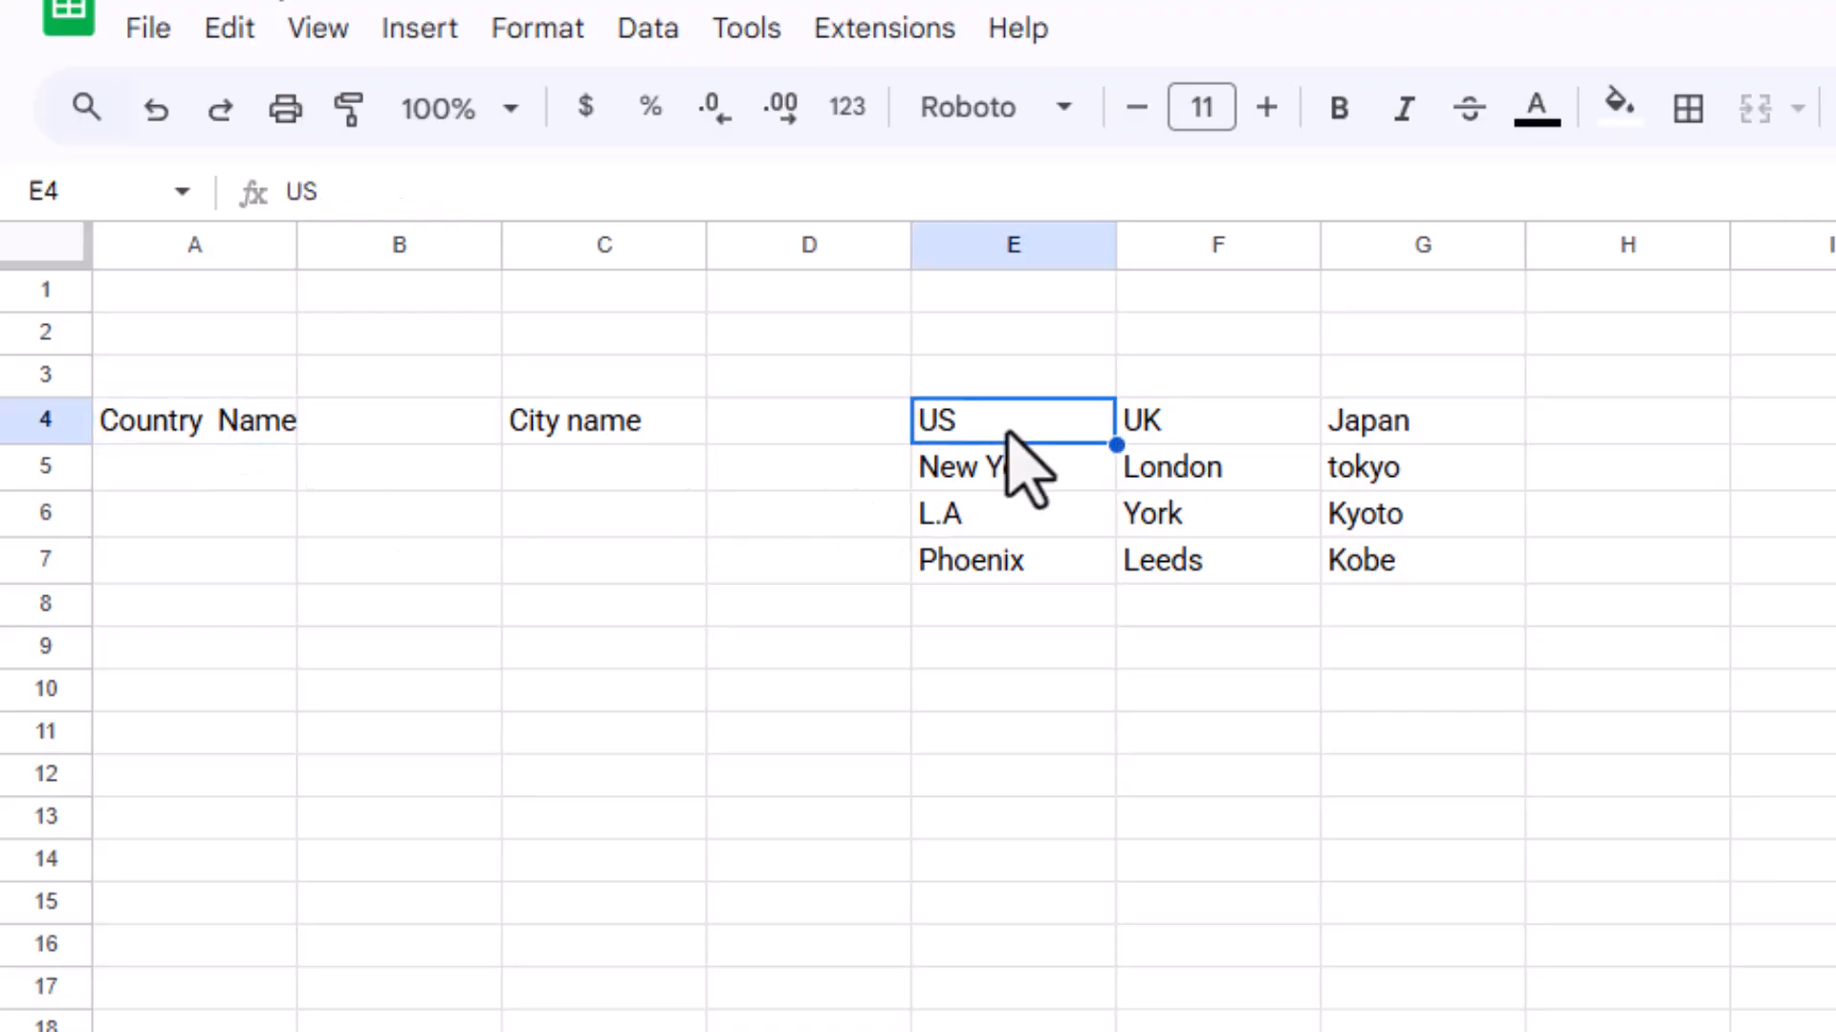
drag(1013, 466, 1013, 512)
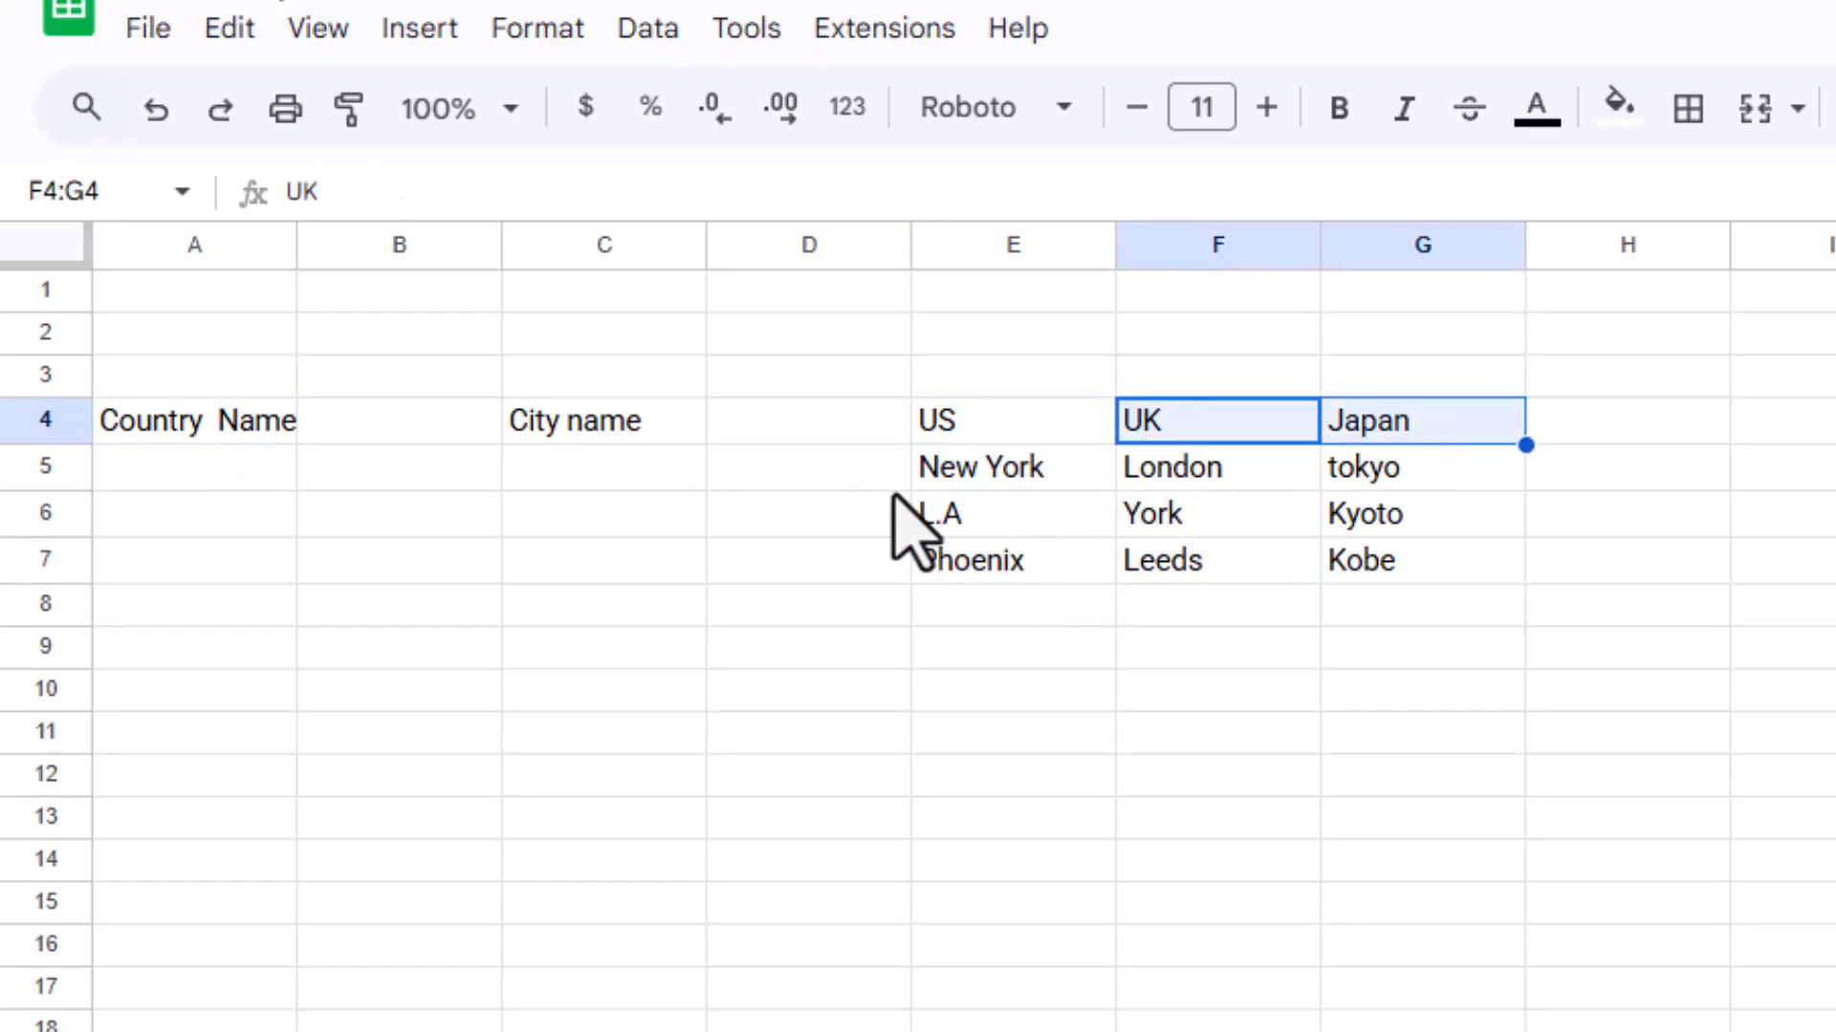
click(1422, 647)
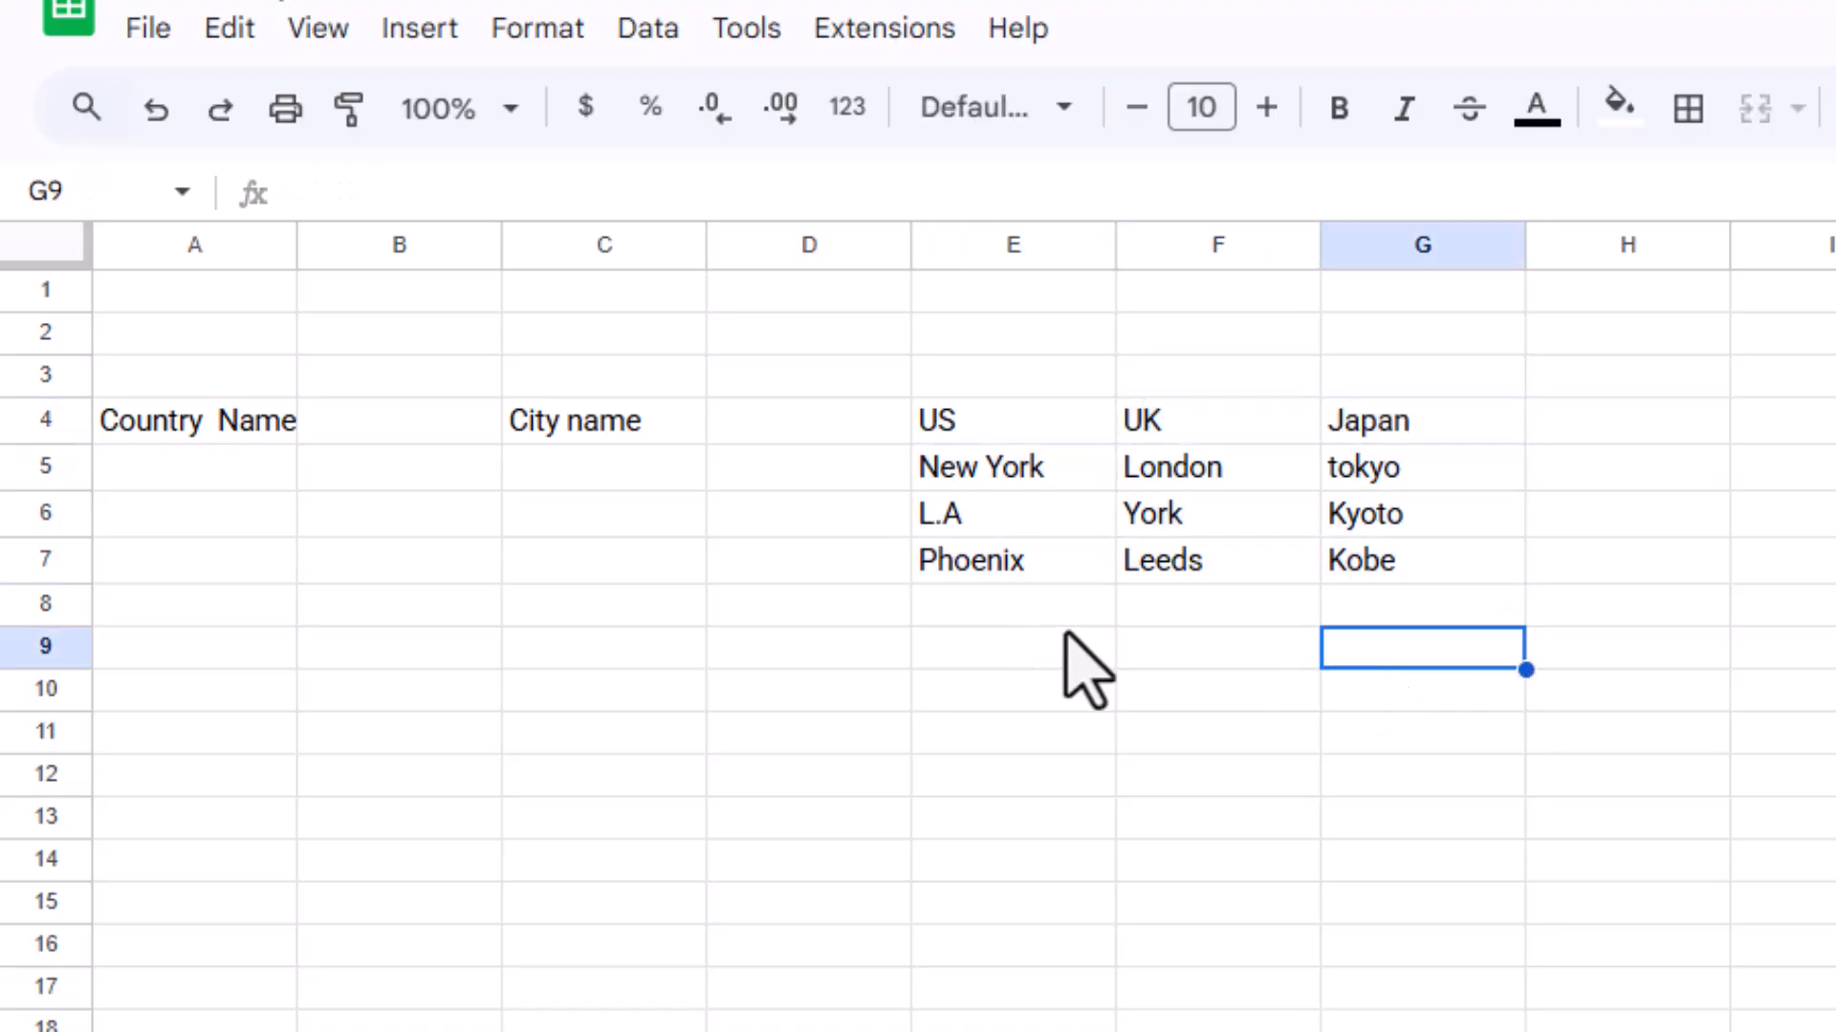
mouse_move(720, 662)
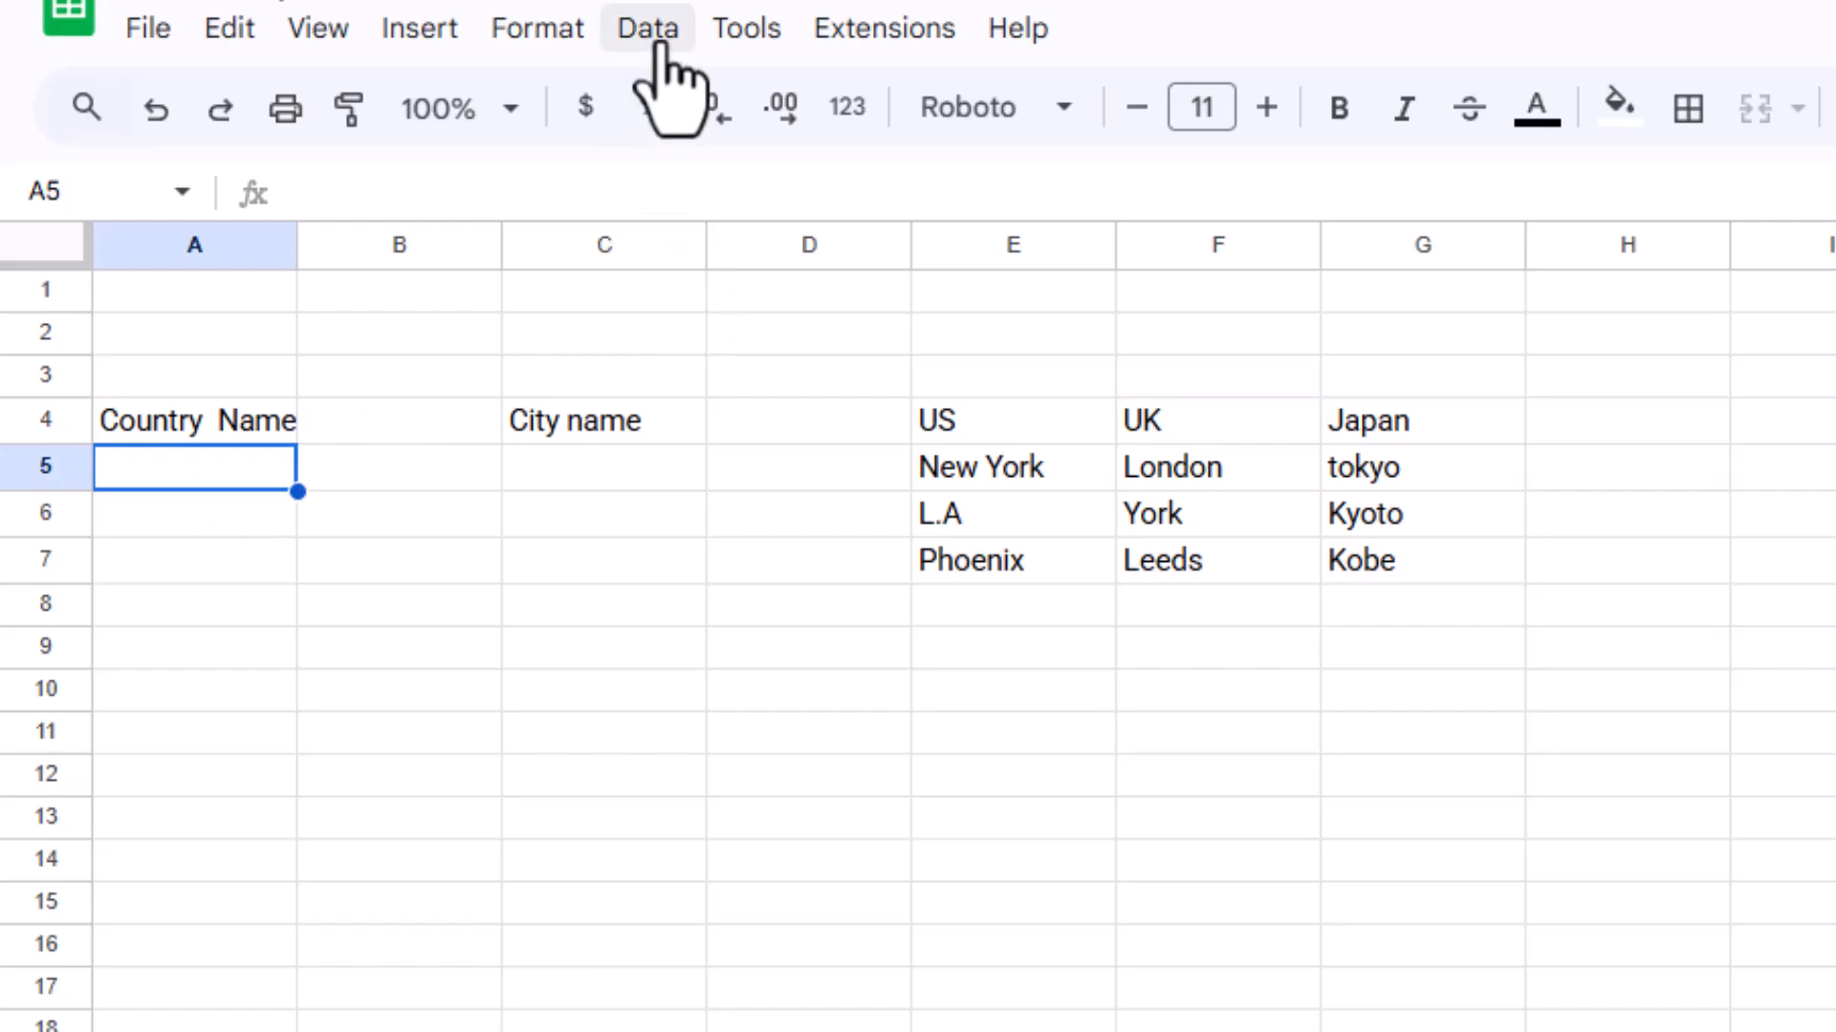
click(646, 27)
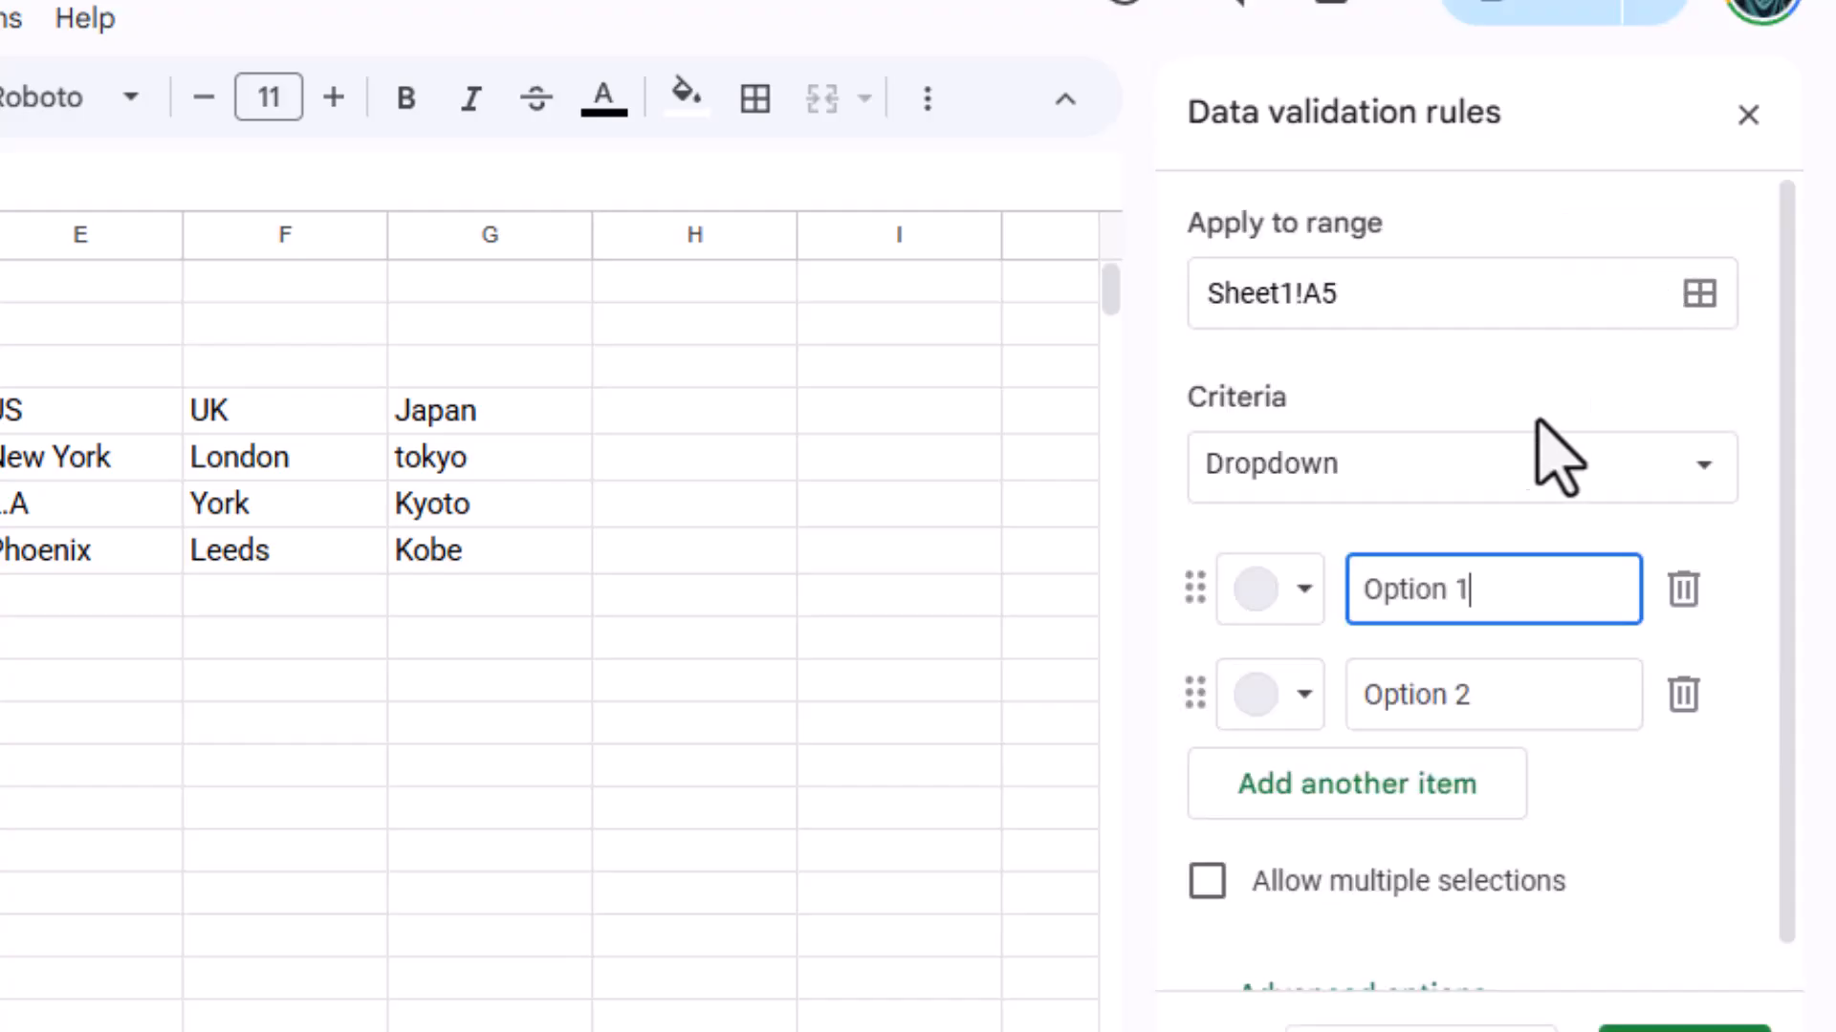
click(1460, 464)
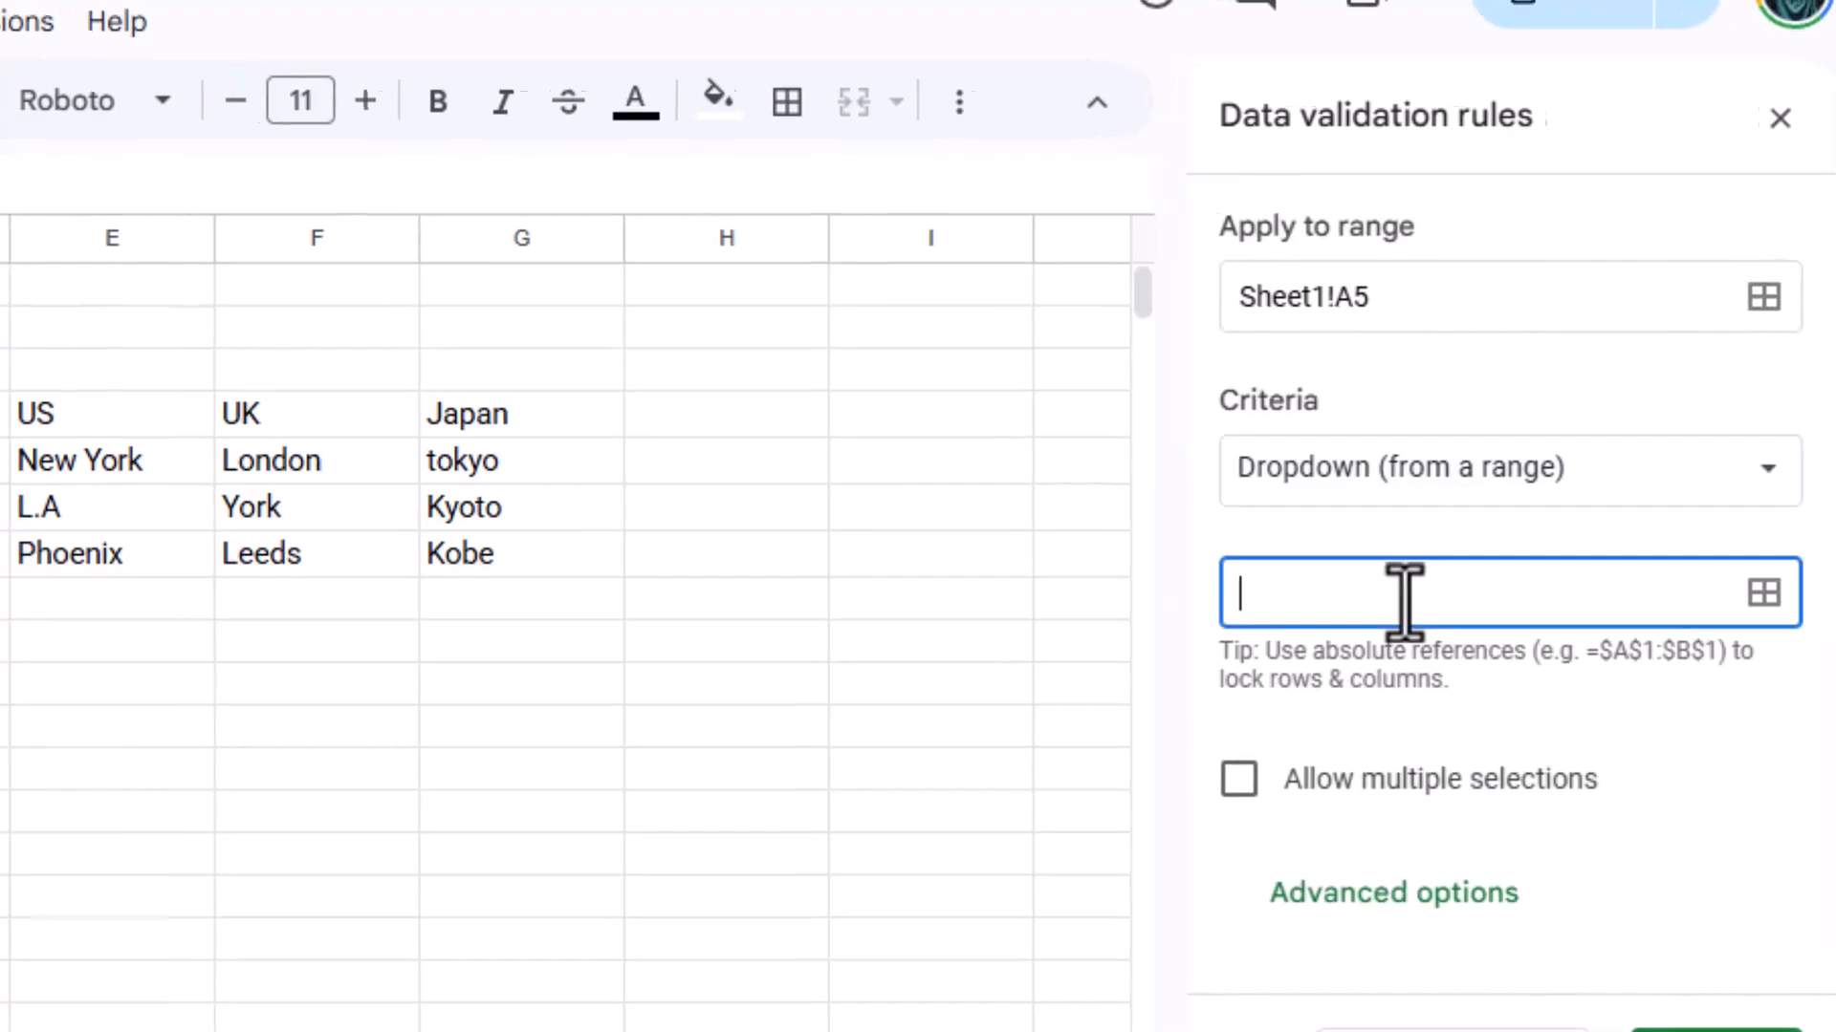
click(1766, 594)
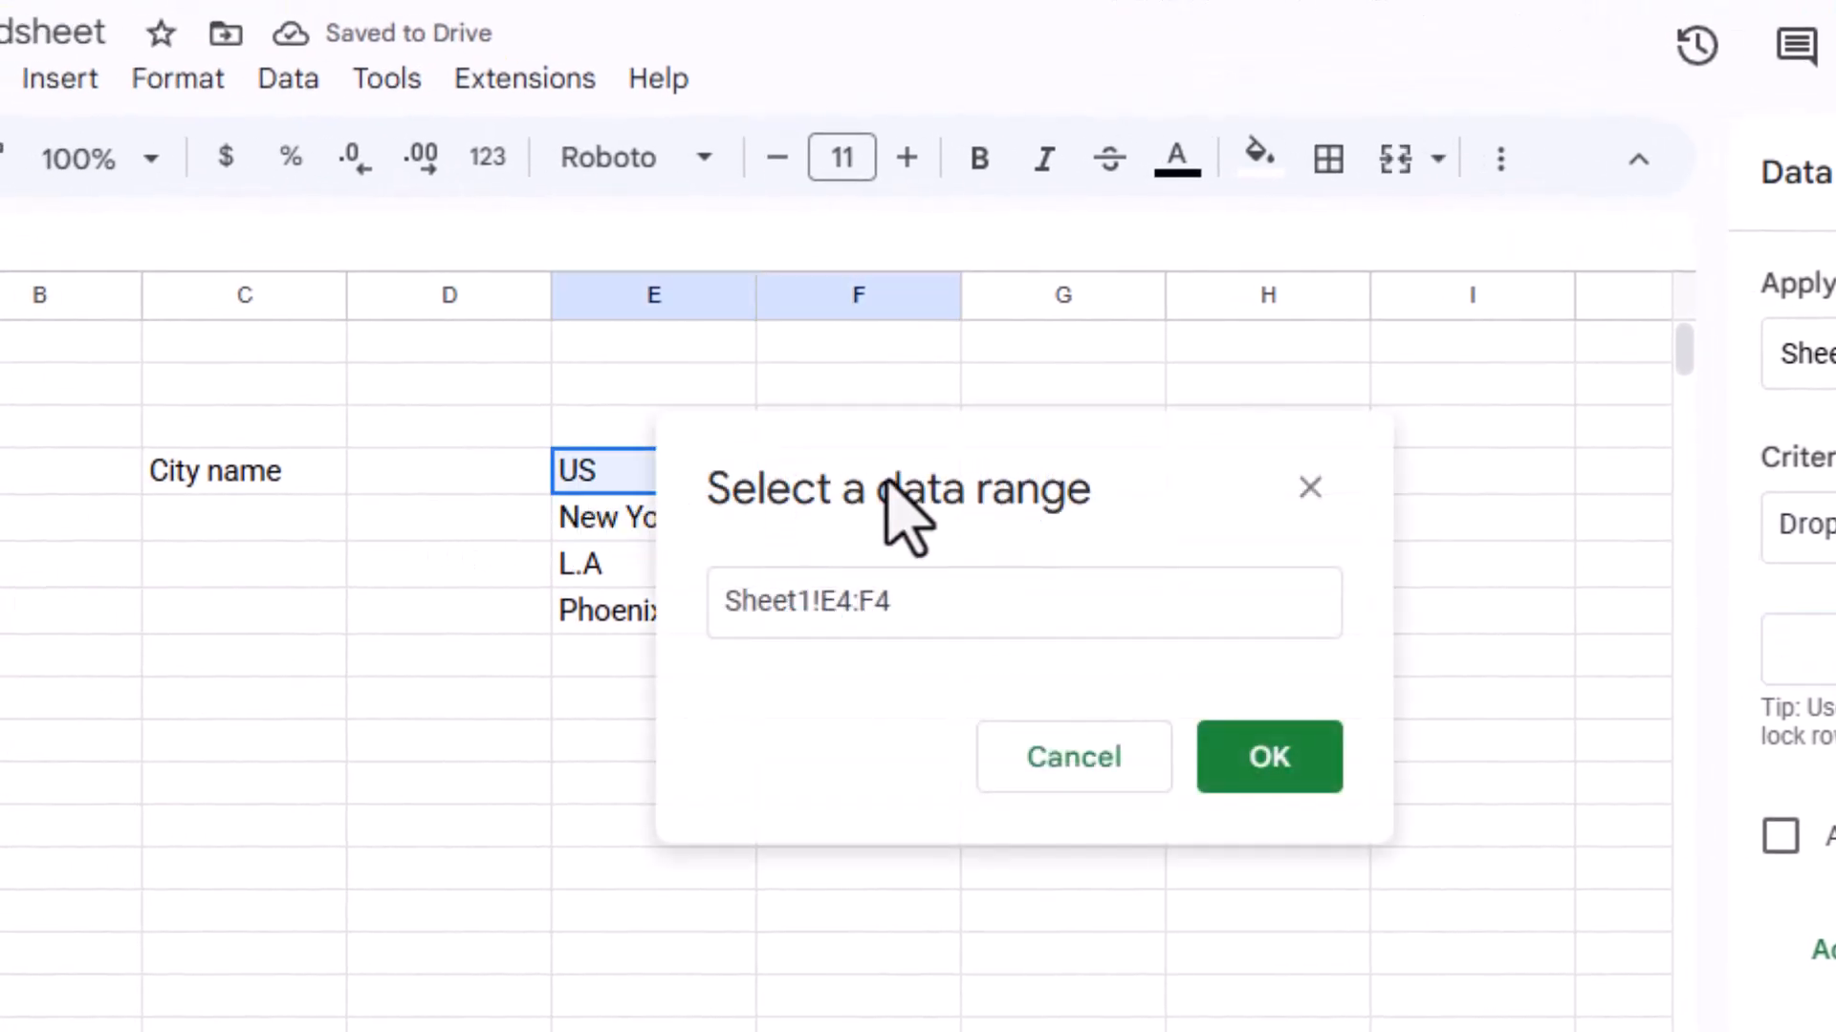
click(1268, 756)
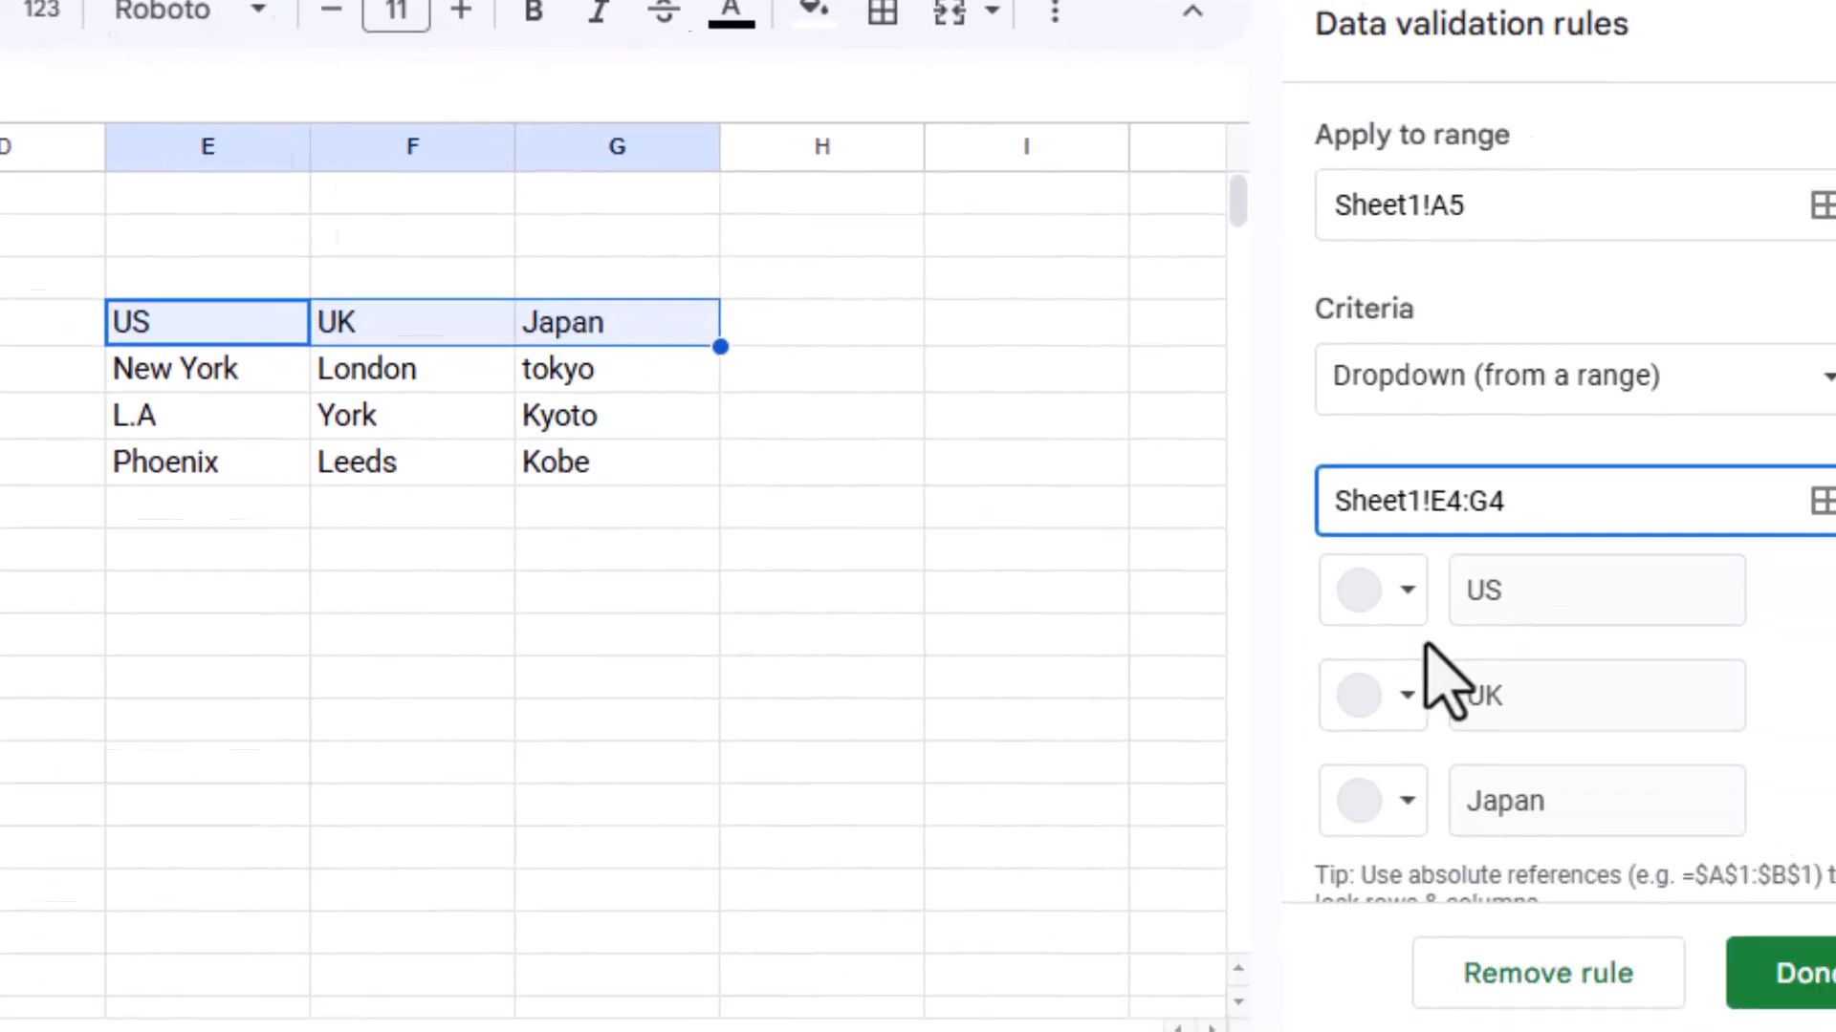
click(1778, 974)
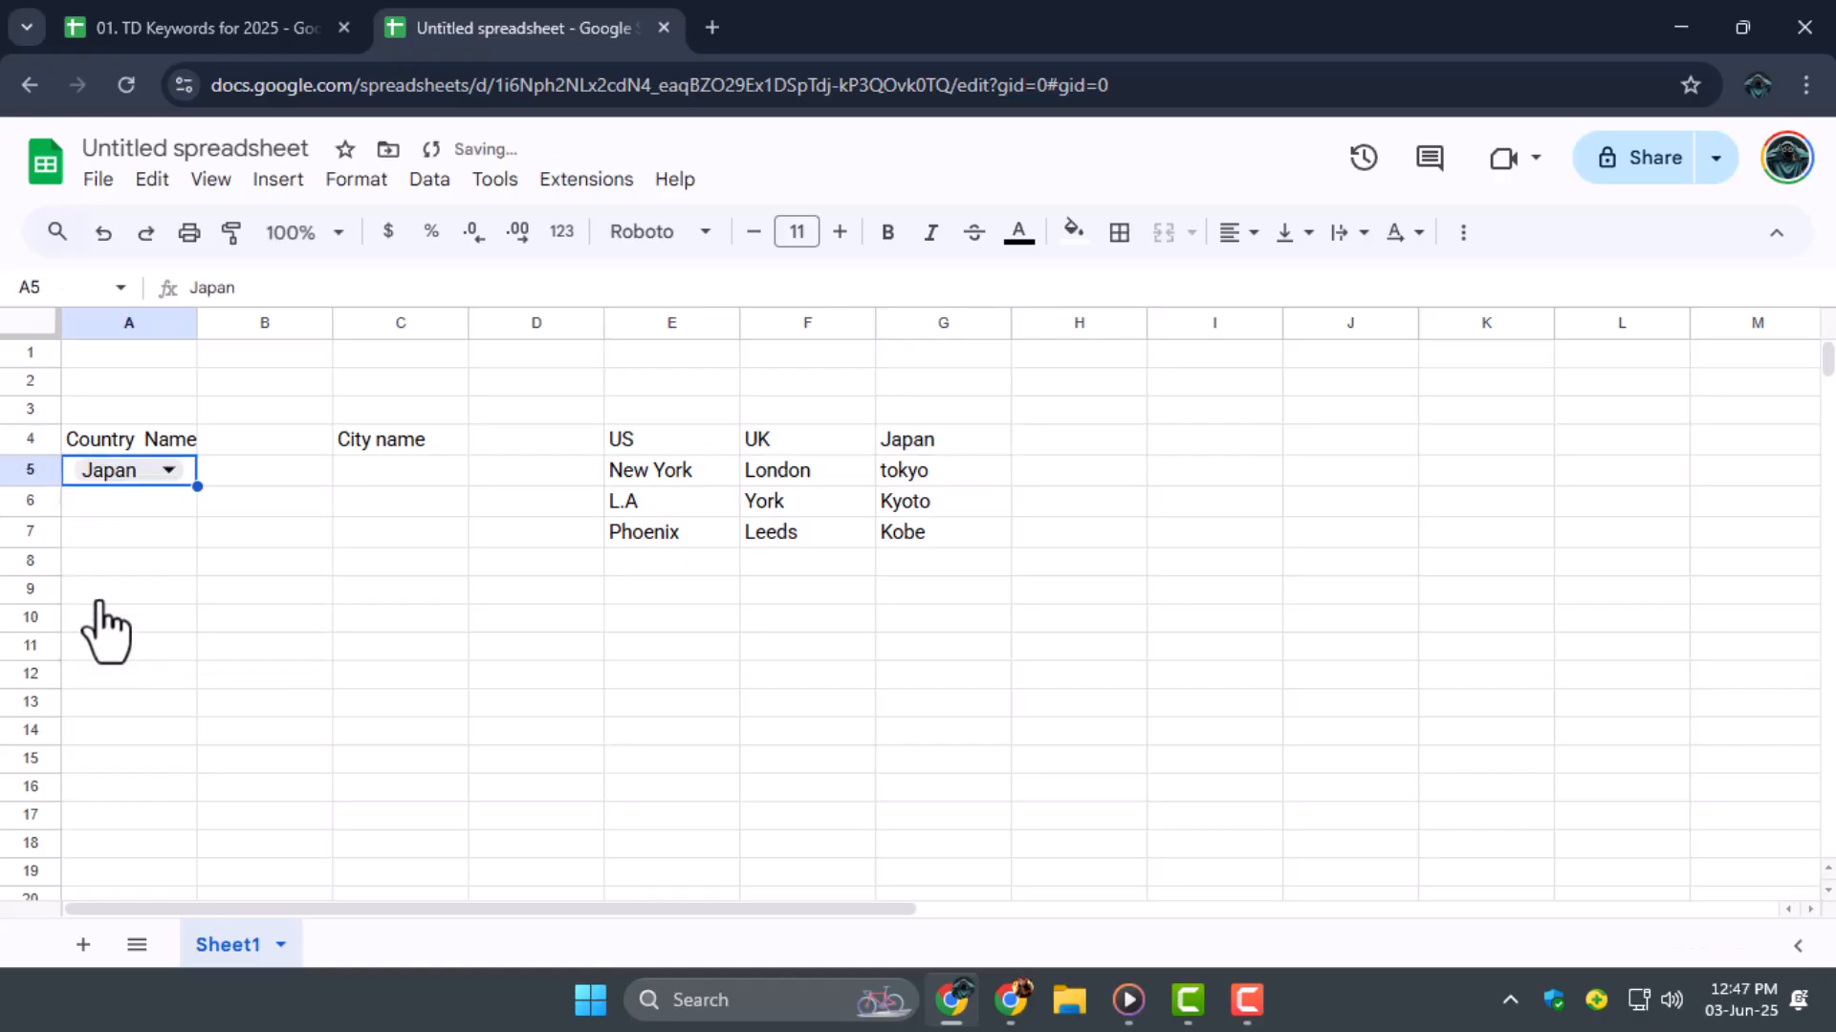
mouse_move(171, 582)
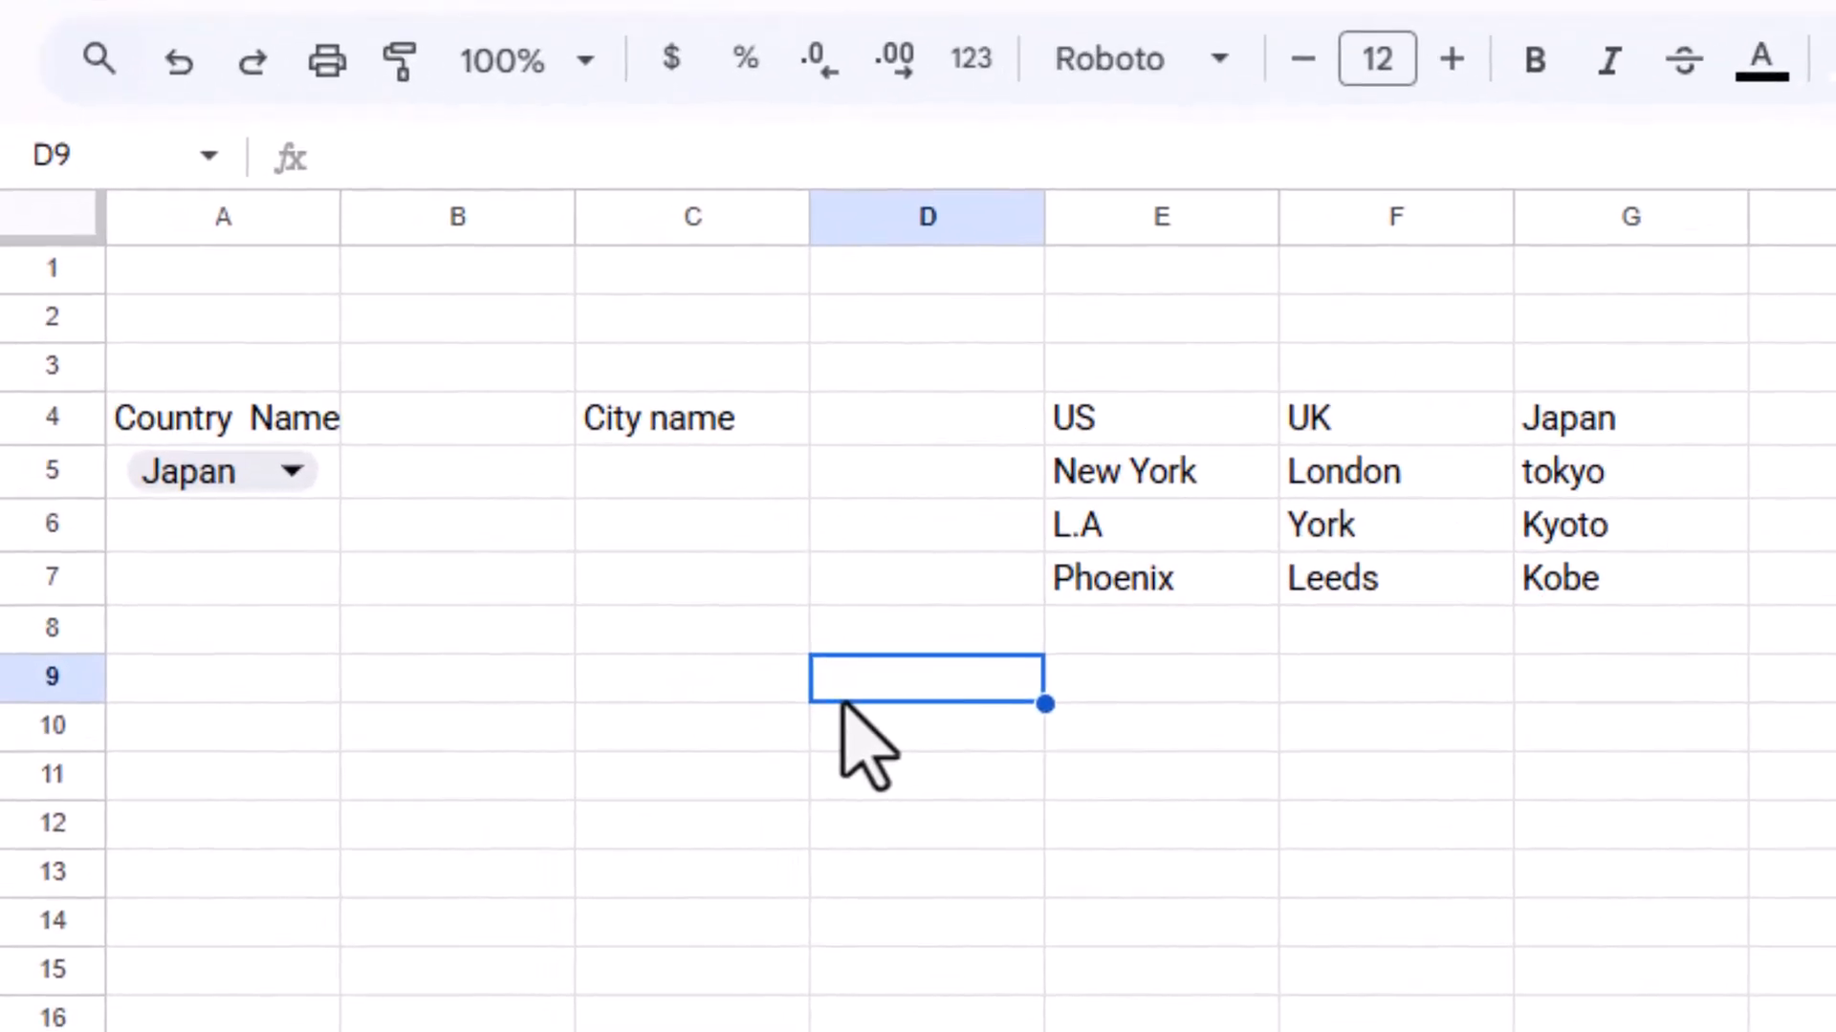
- Enter =INDEX(E5:G7,,MATCH(A5,E4:G4,0)) in D9 to list the chosen country's cities
text(=in)
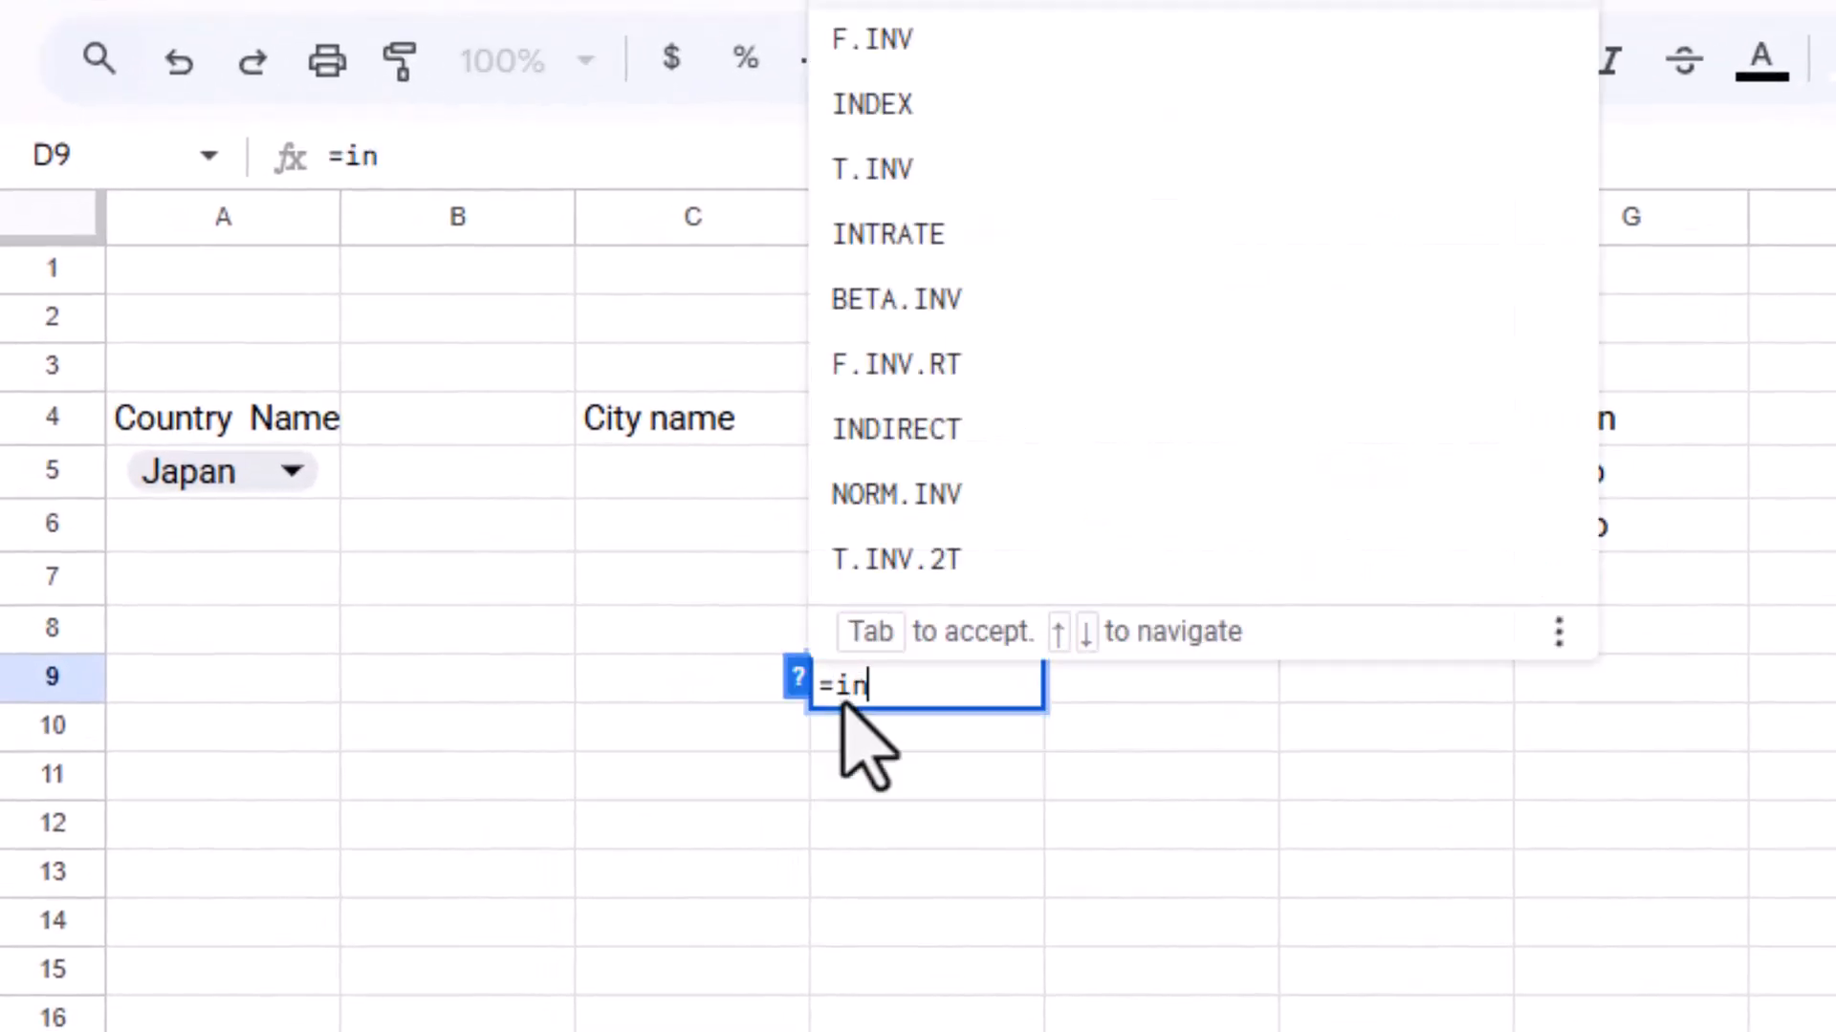
key(Tab)
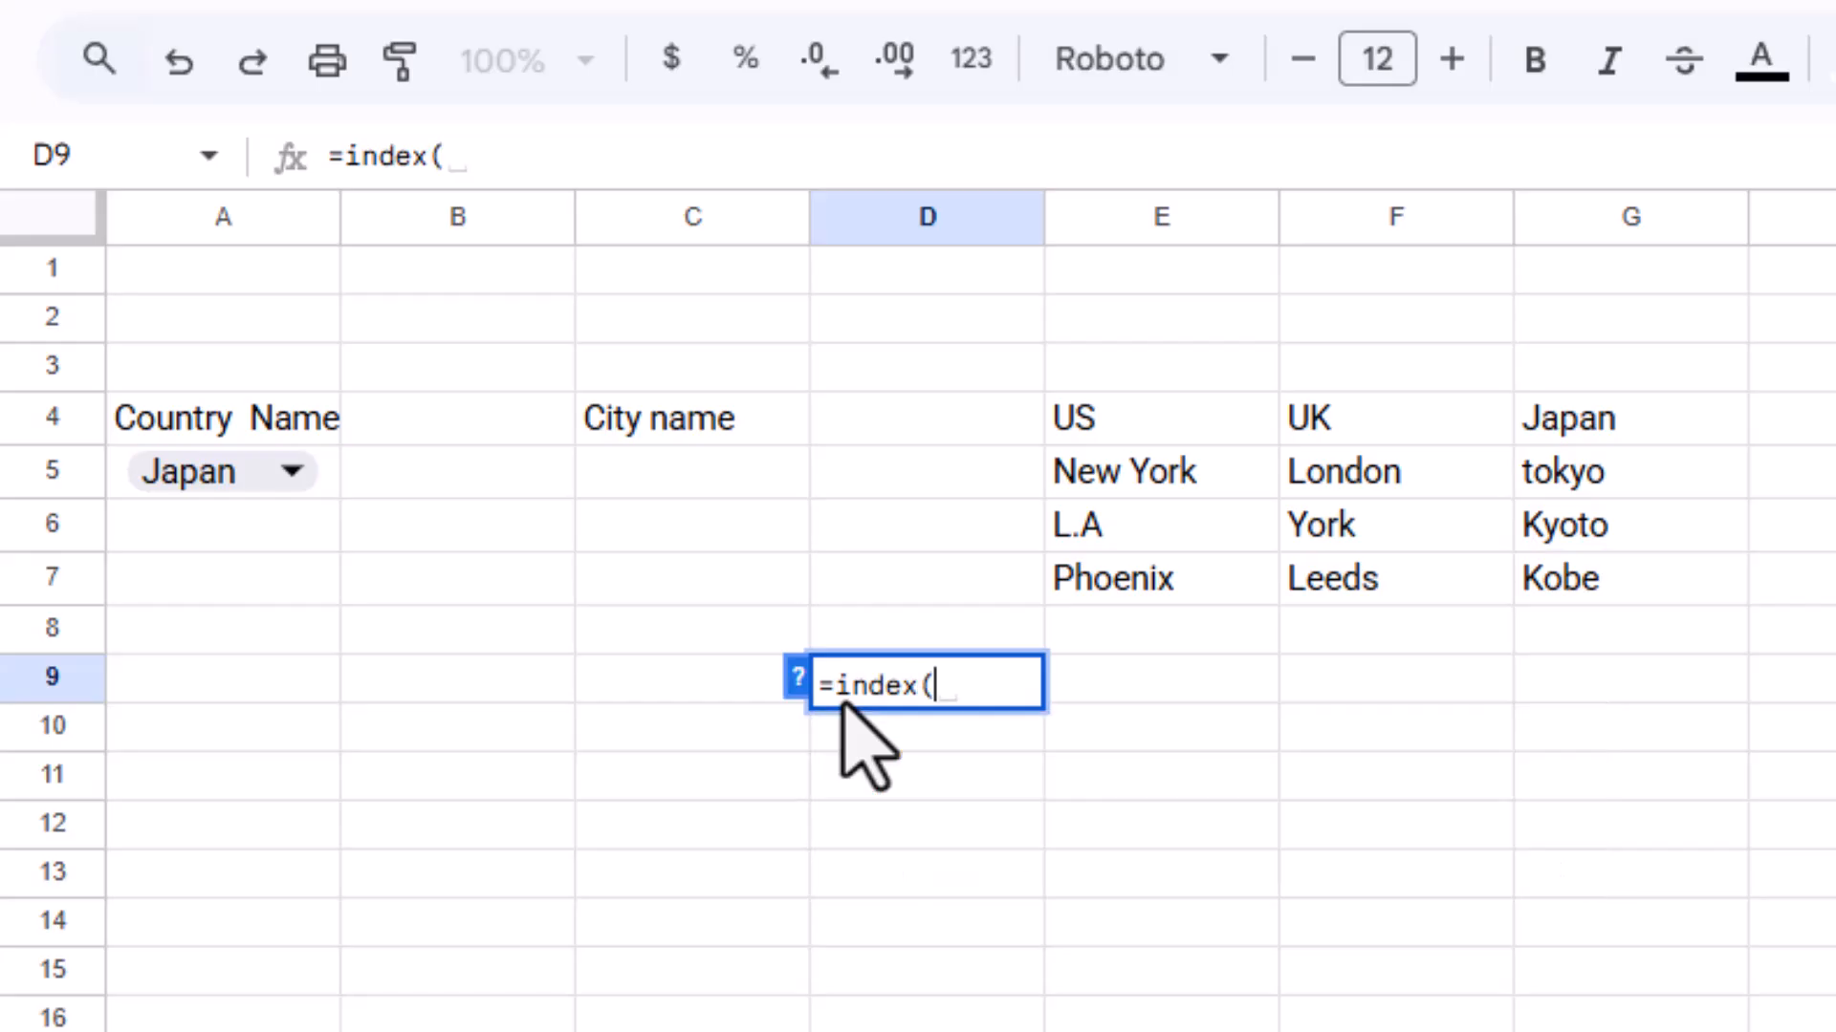
mouse_move(1130, 486)
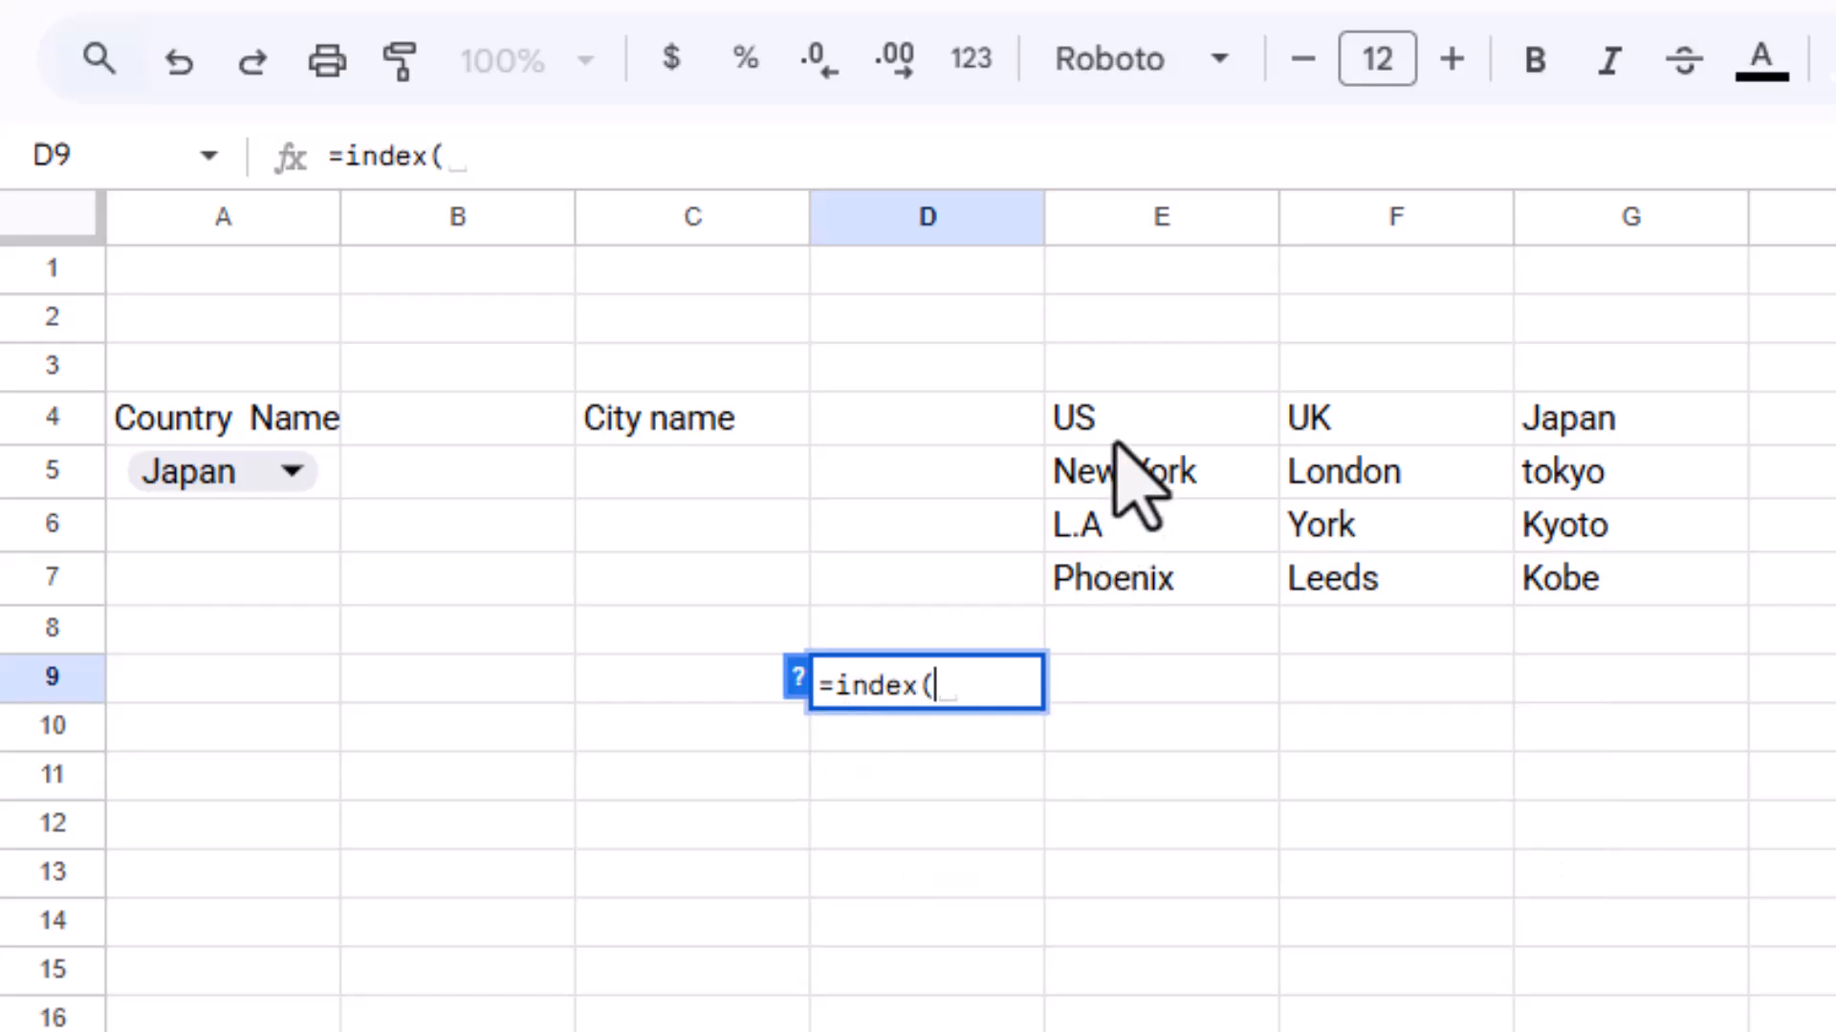
click(1159, 418)
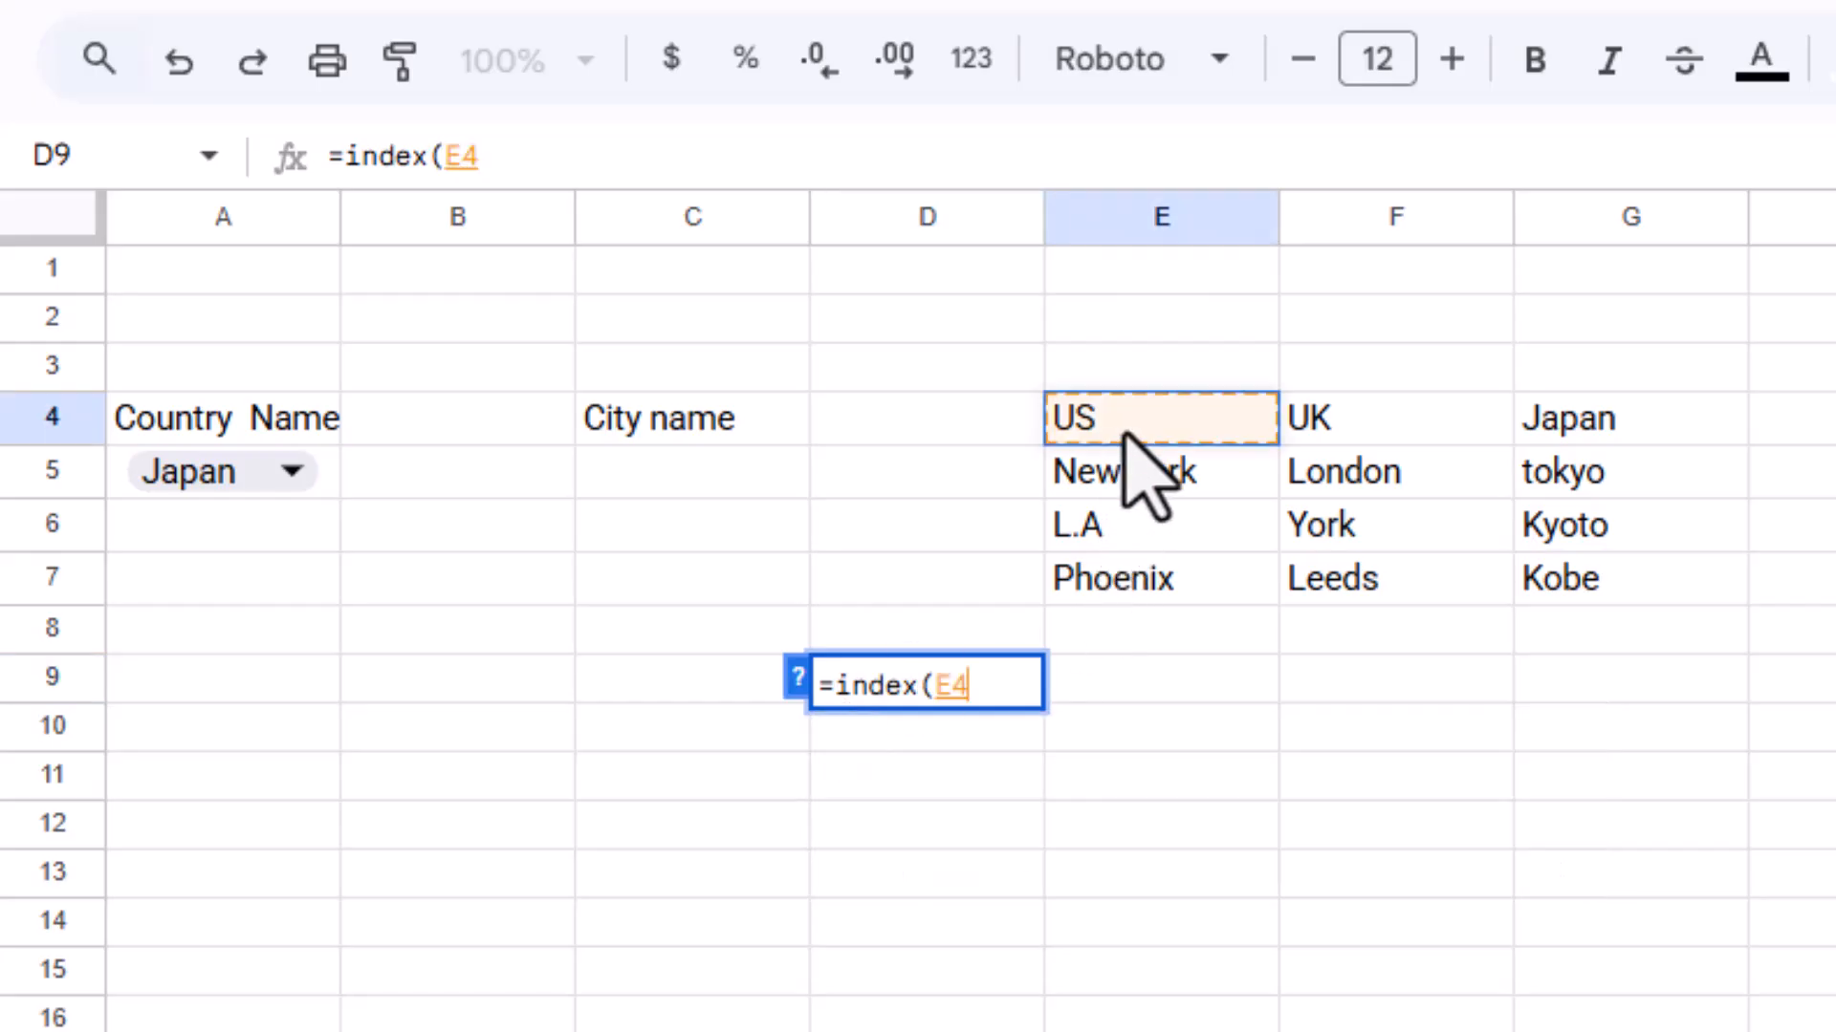
key(BackSpace)
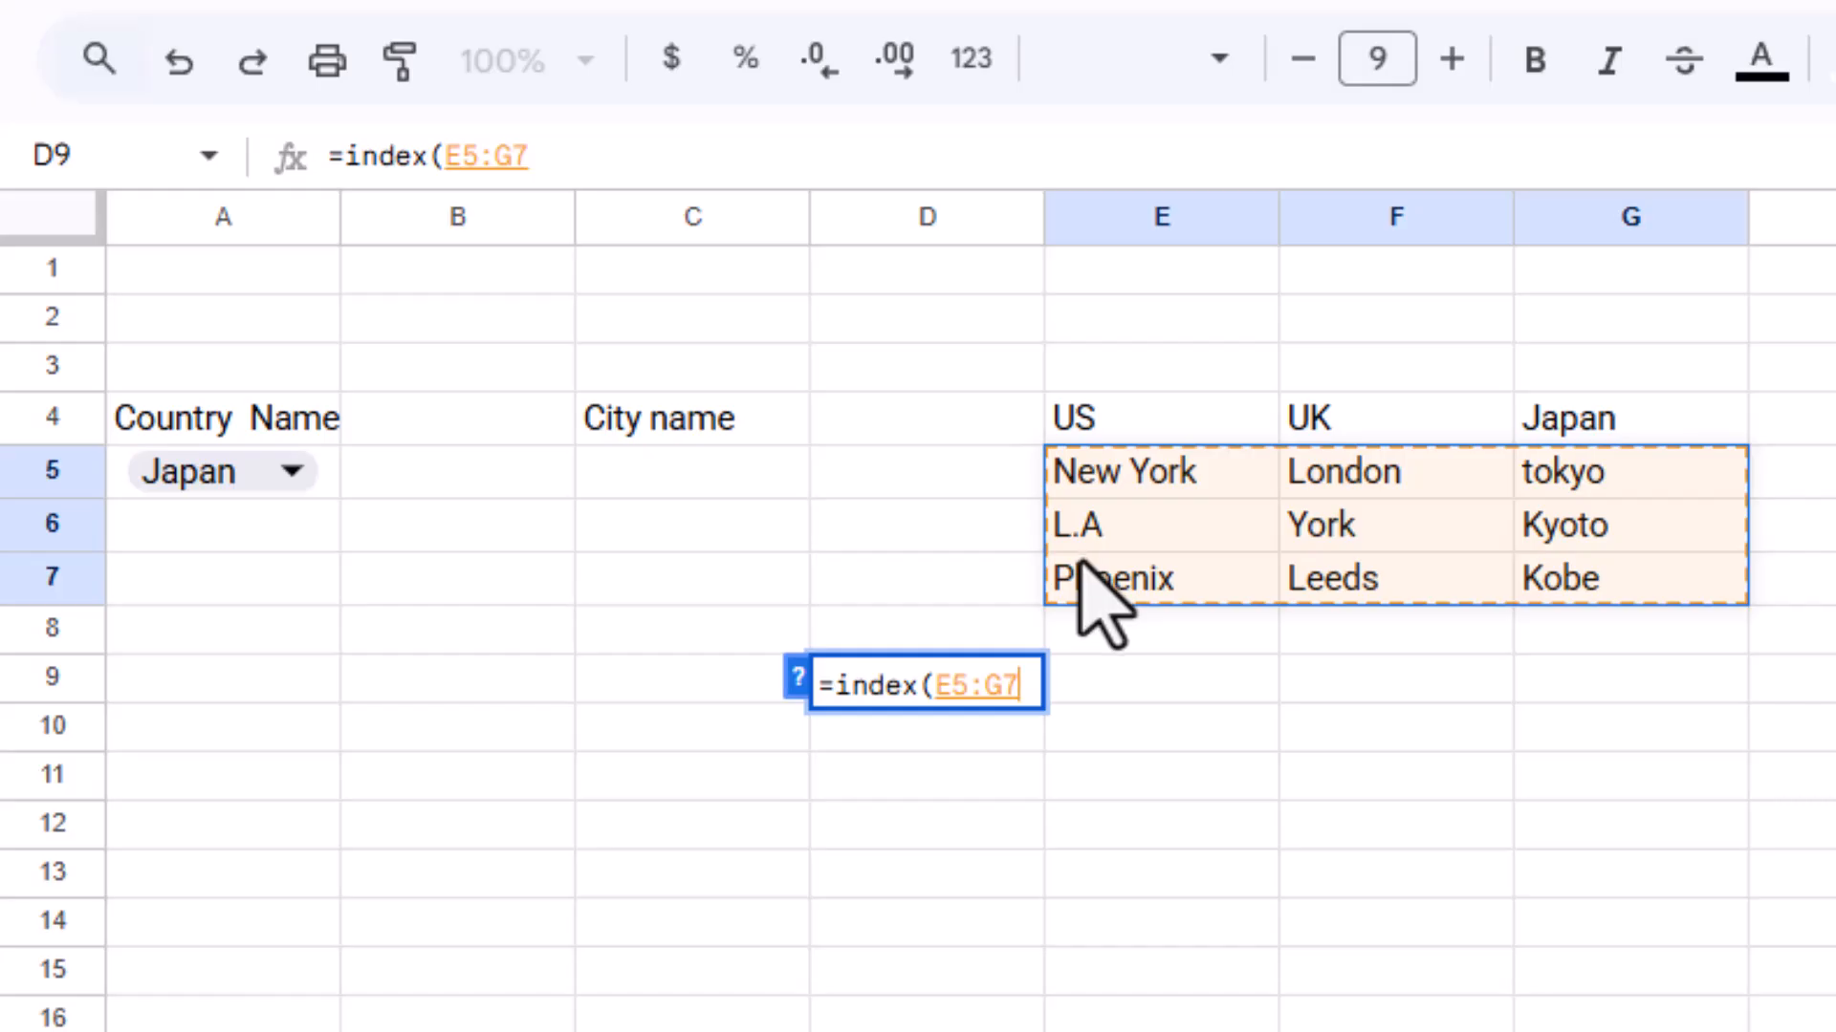
text(,,)
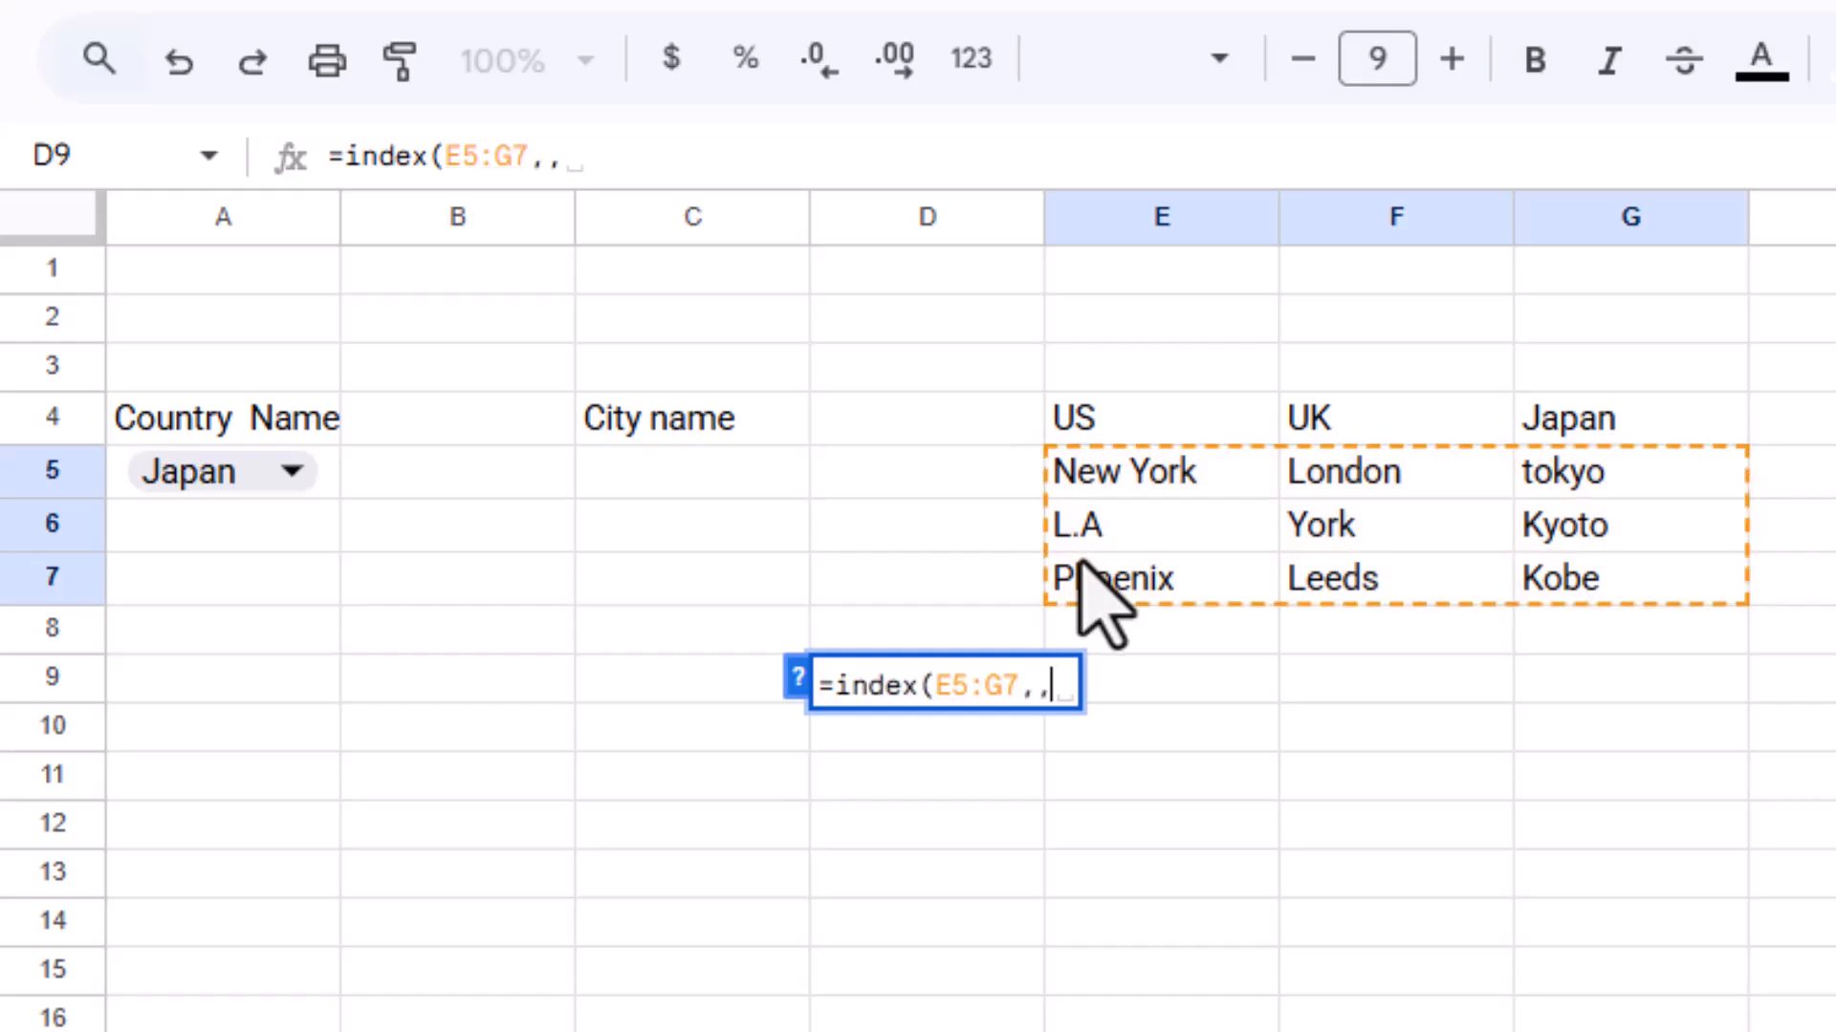
text(match)
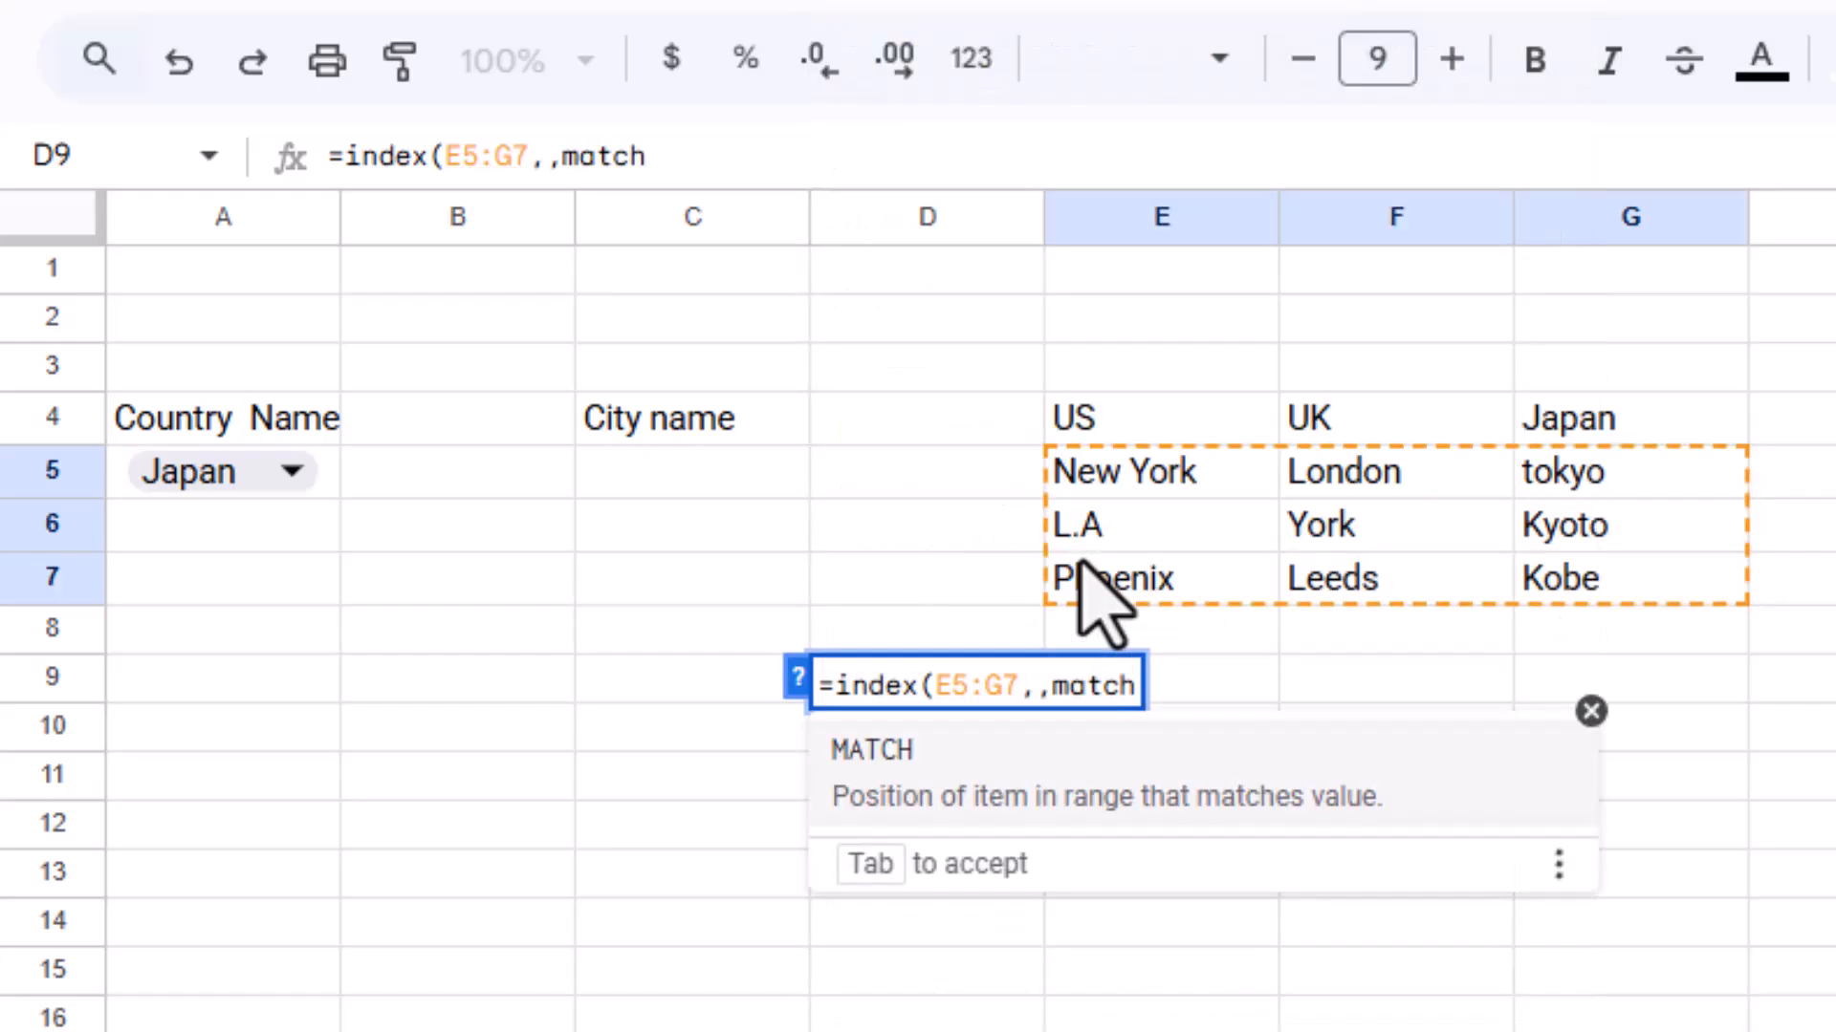
text(()
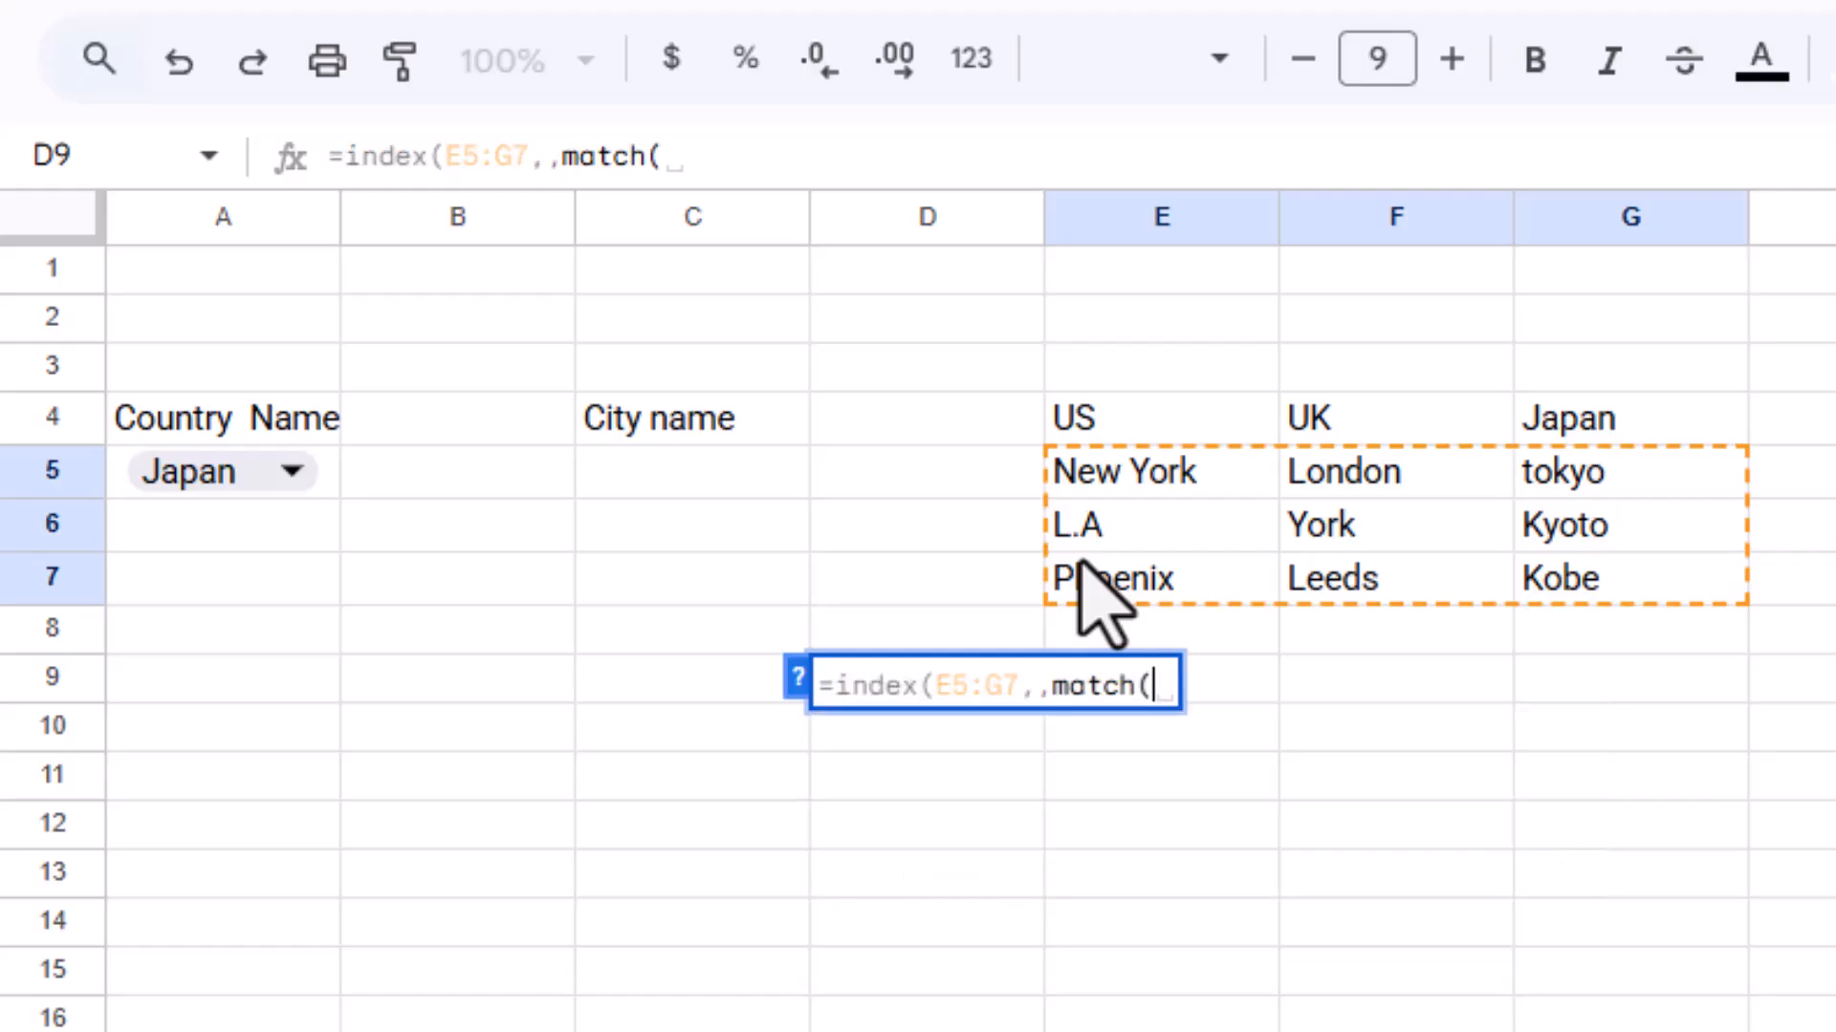
click(222, 471)
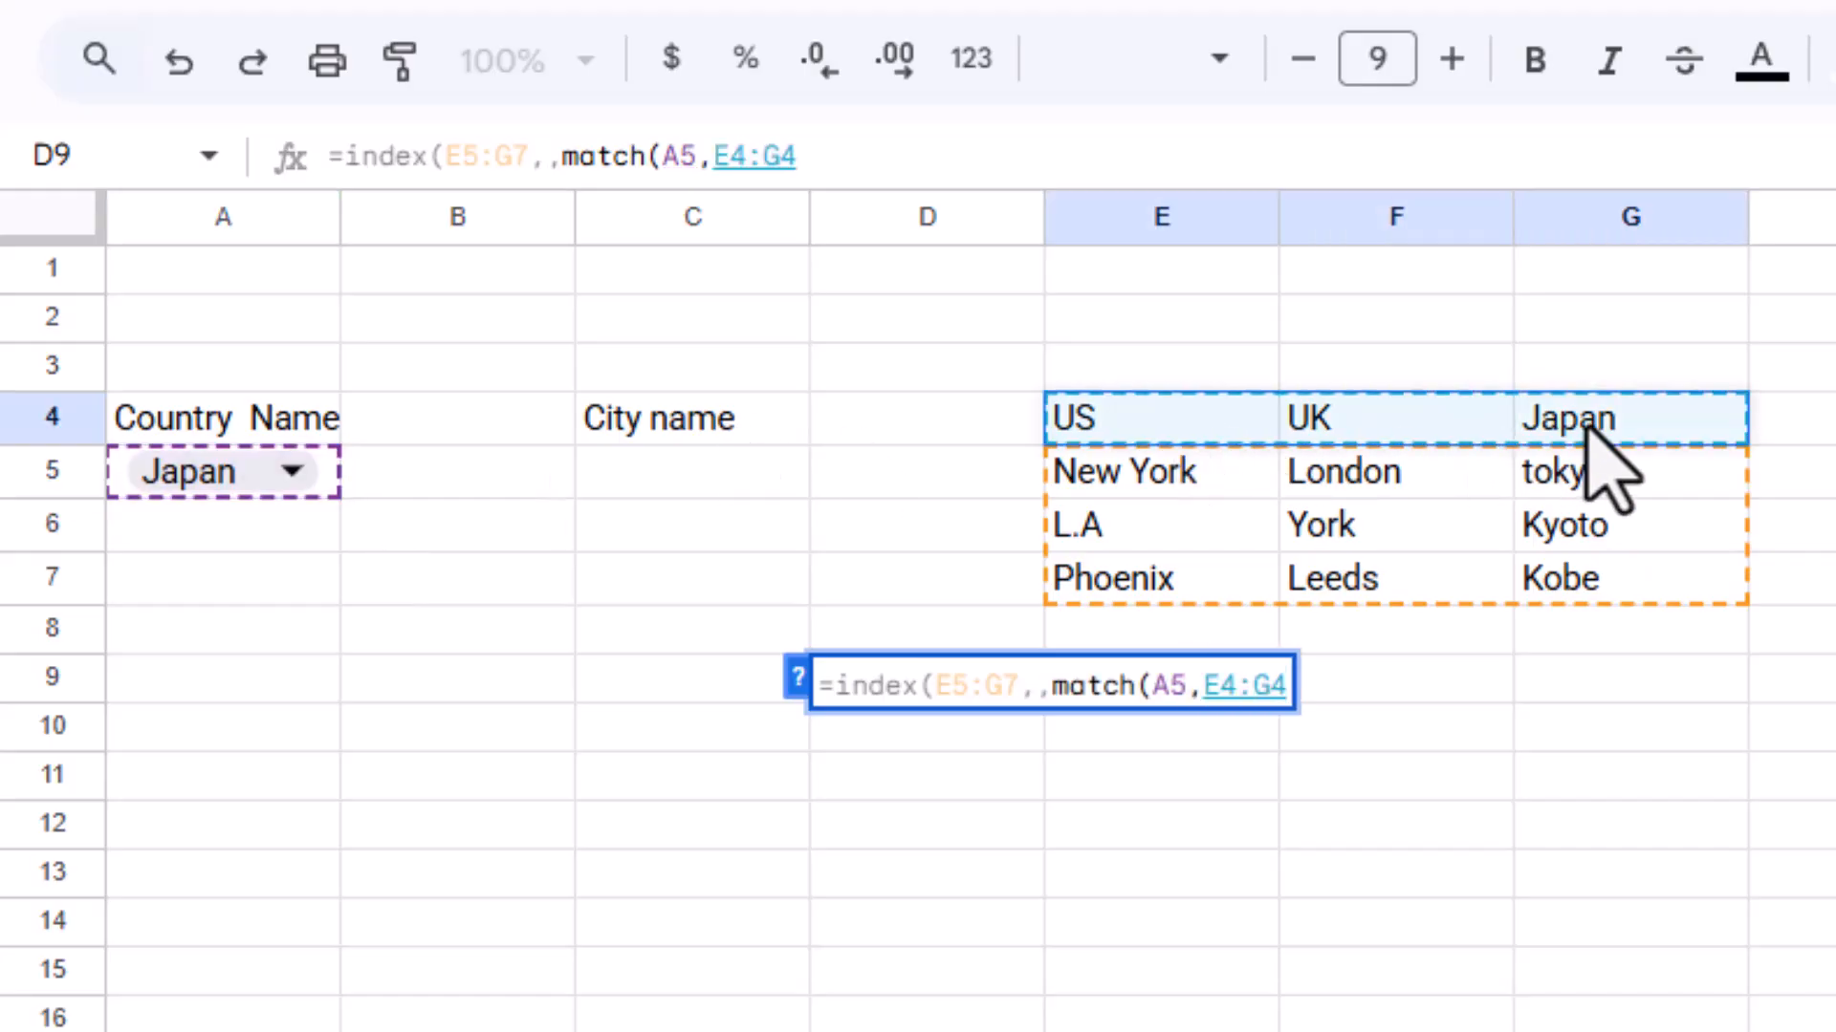
text(<)
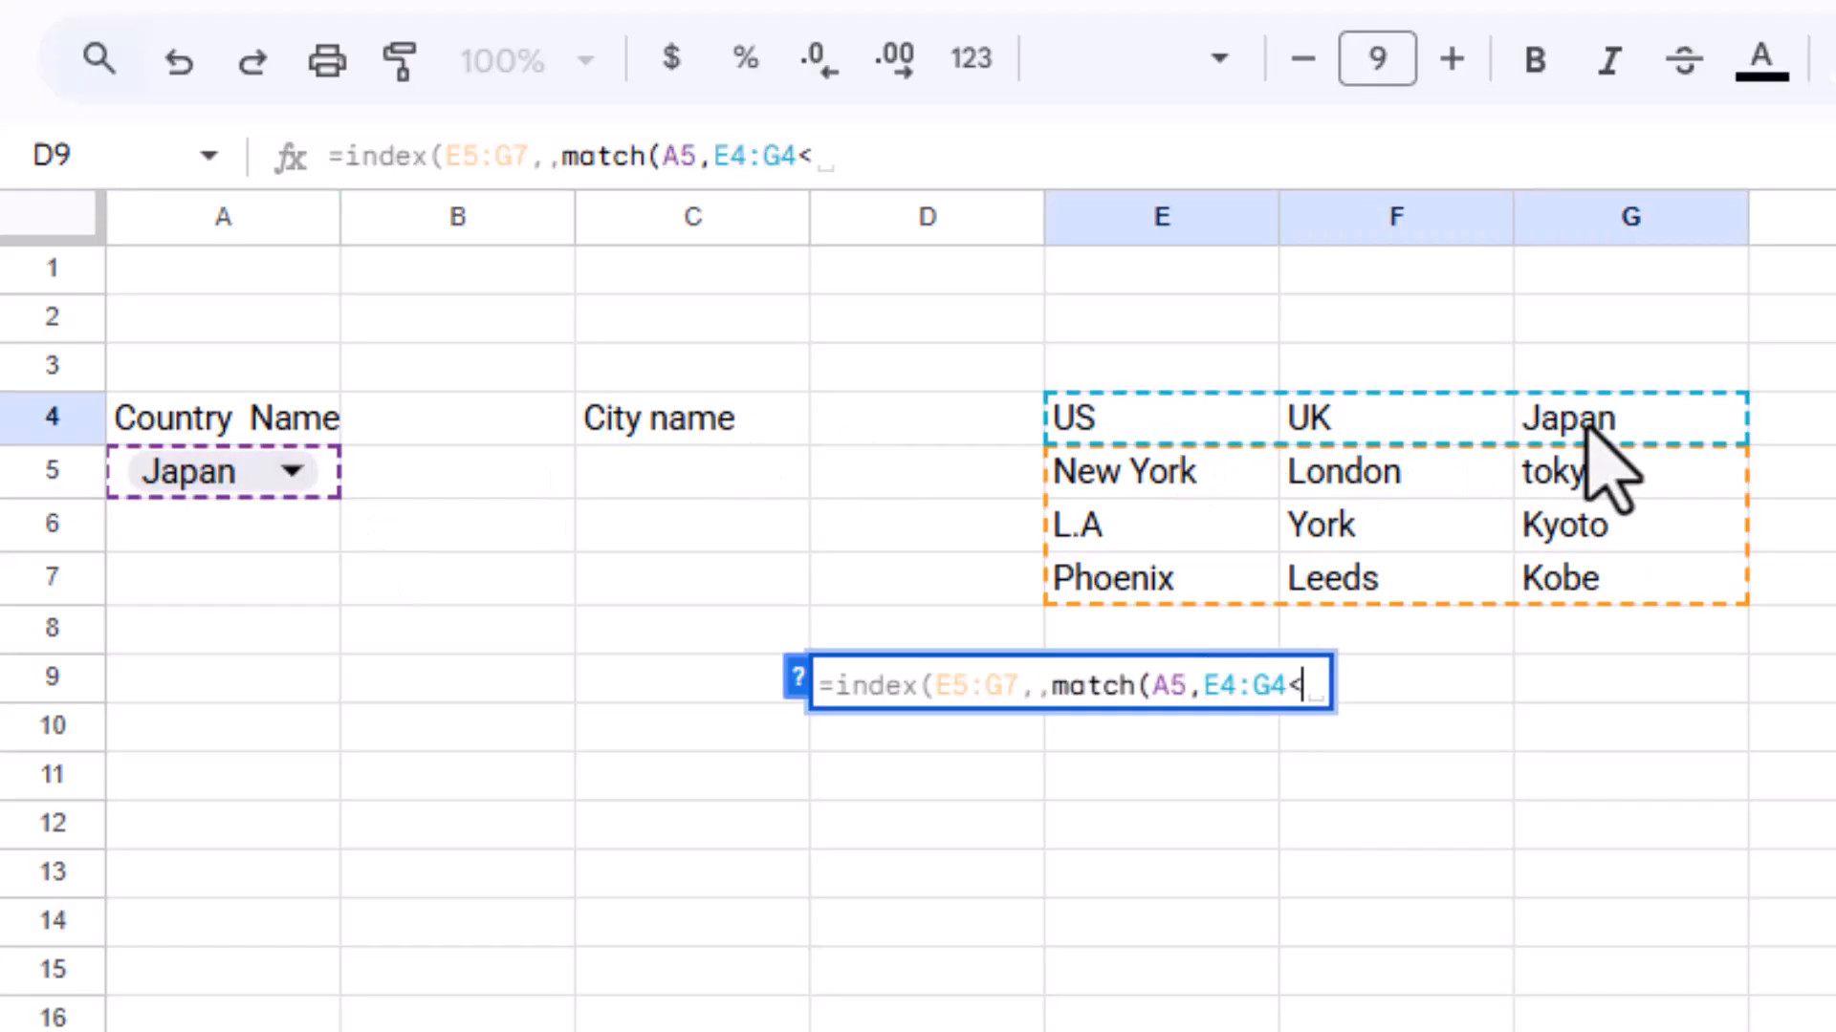
text(,)
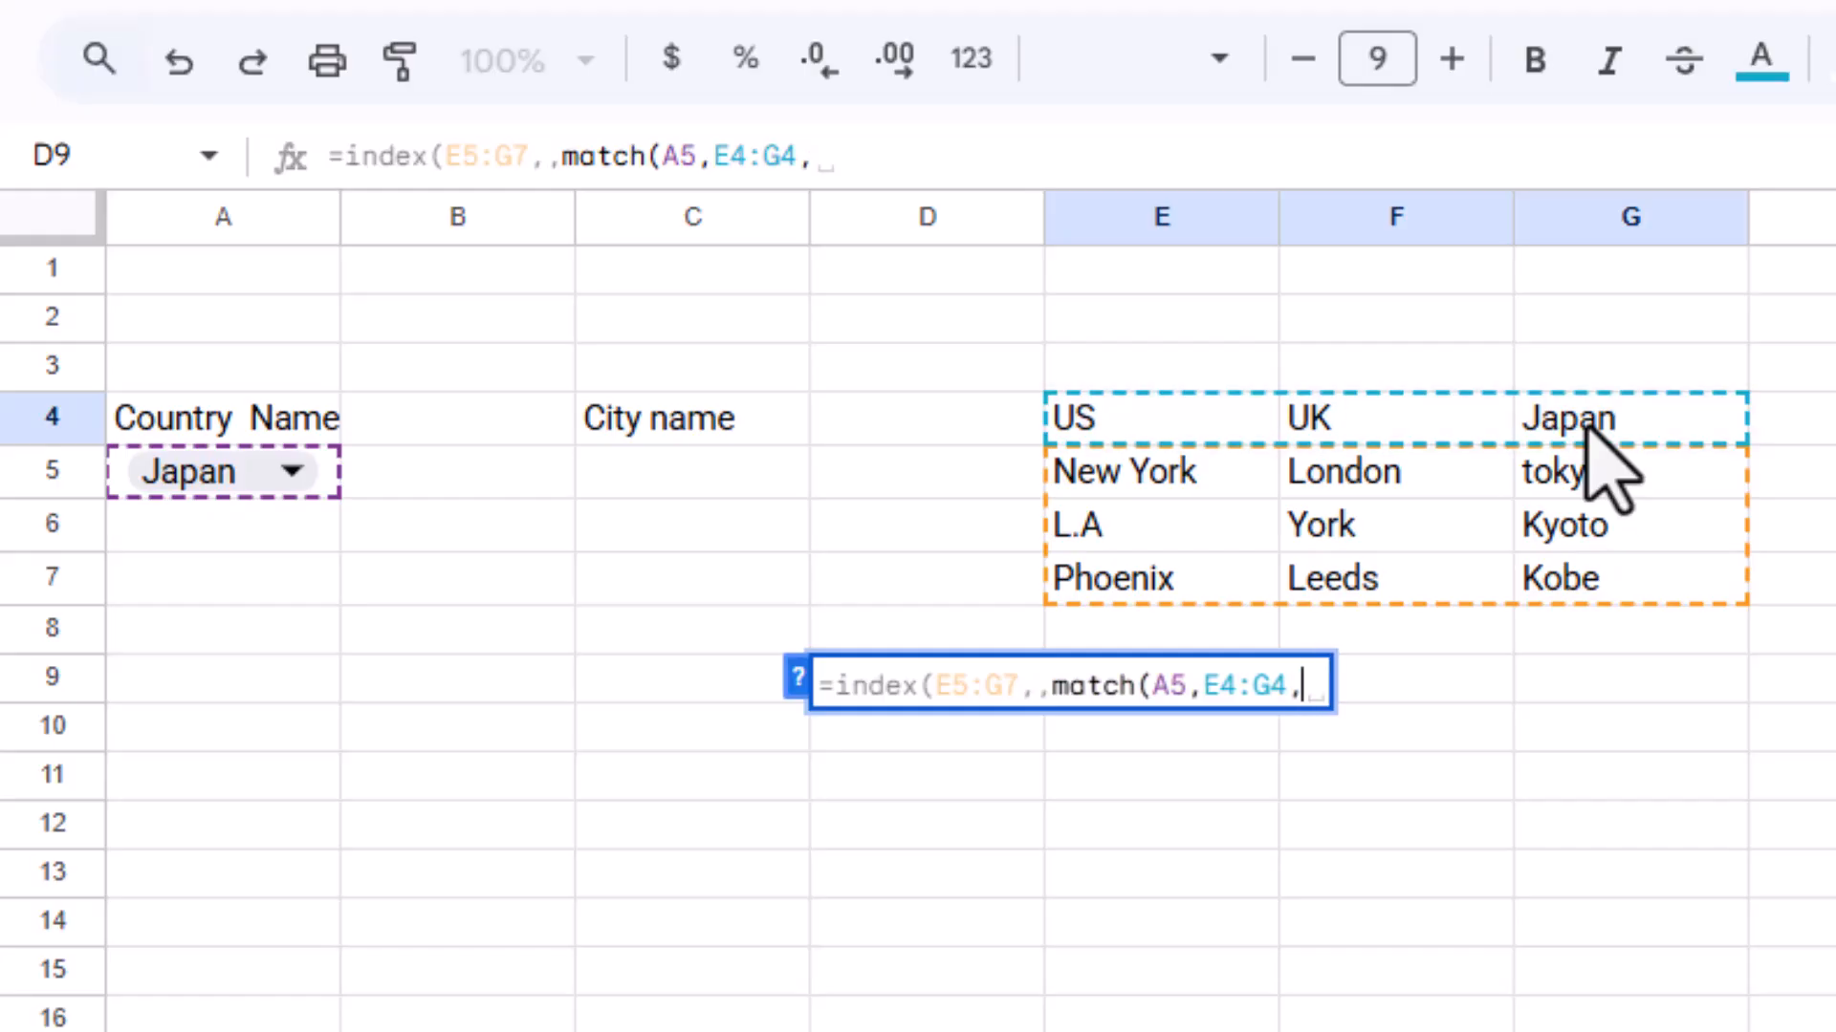
text(0)
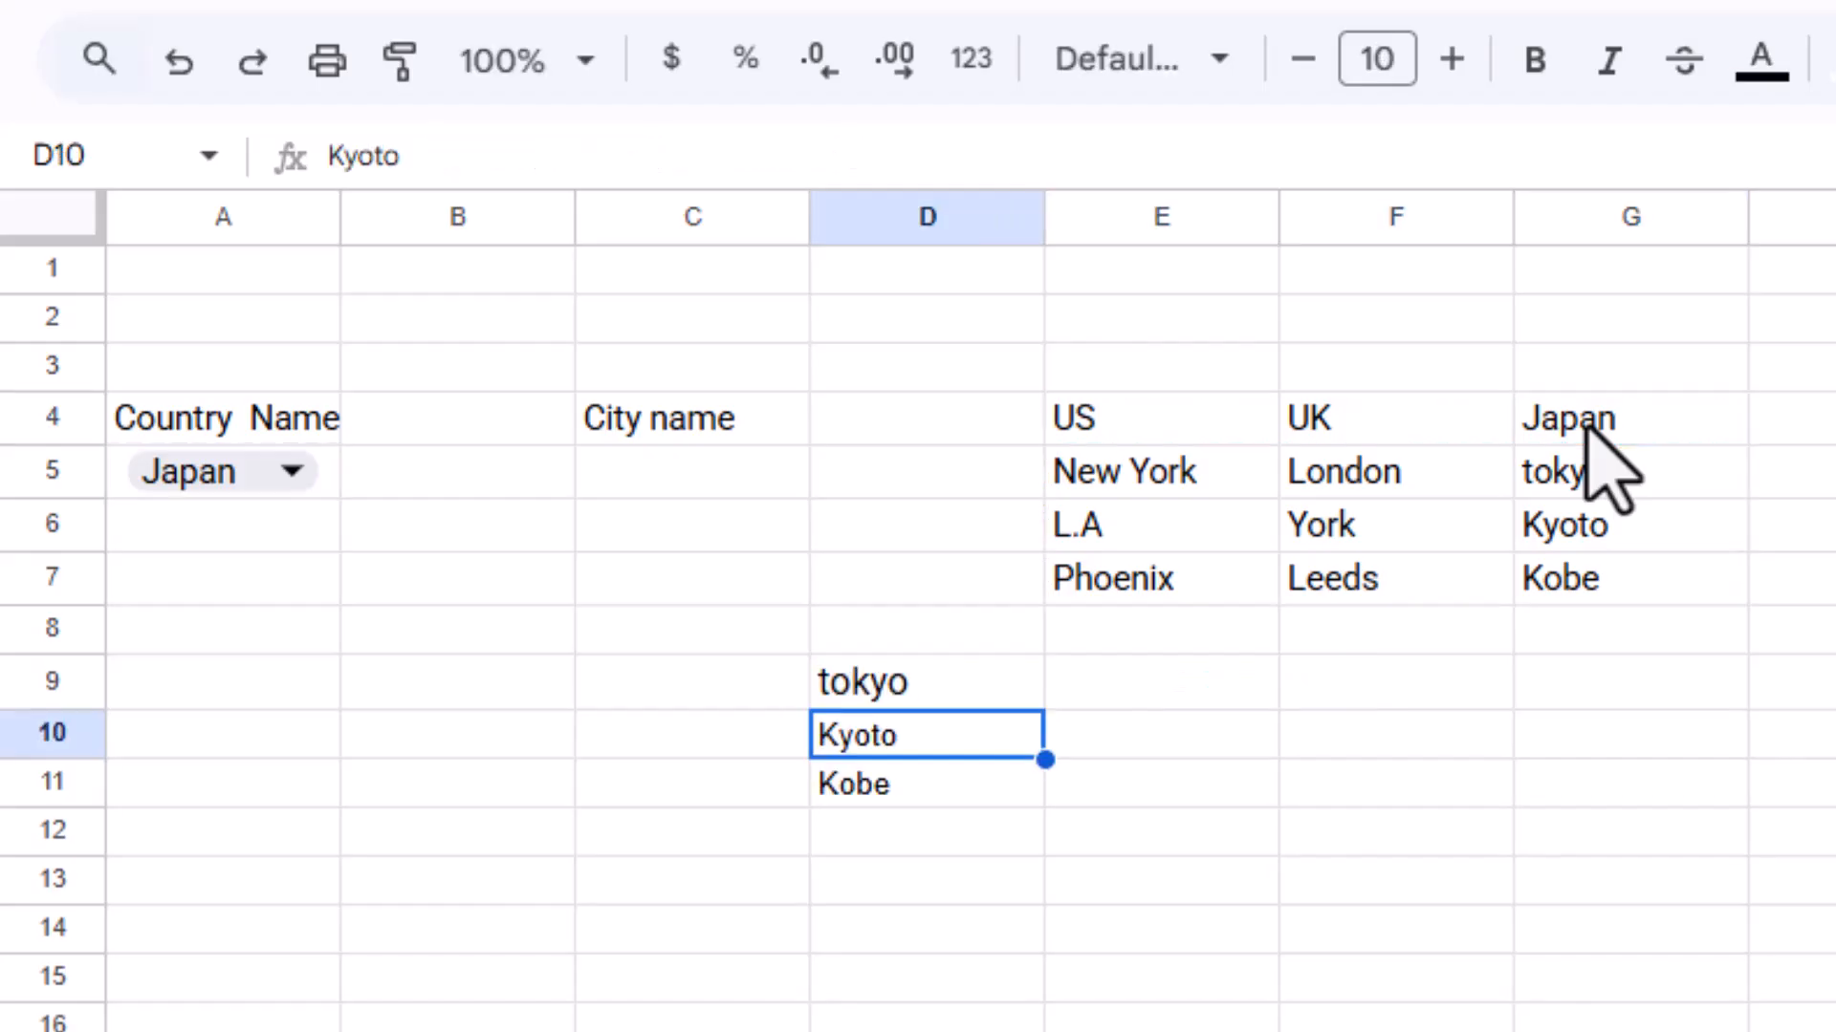
mouse_move(662, 596)
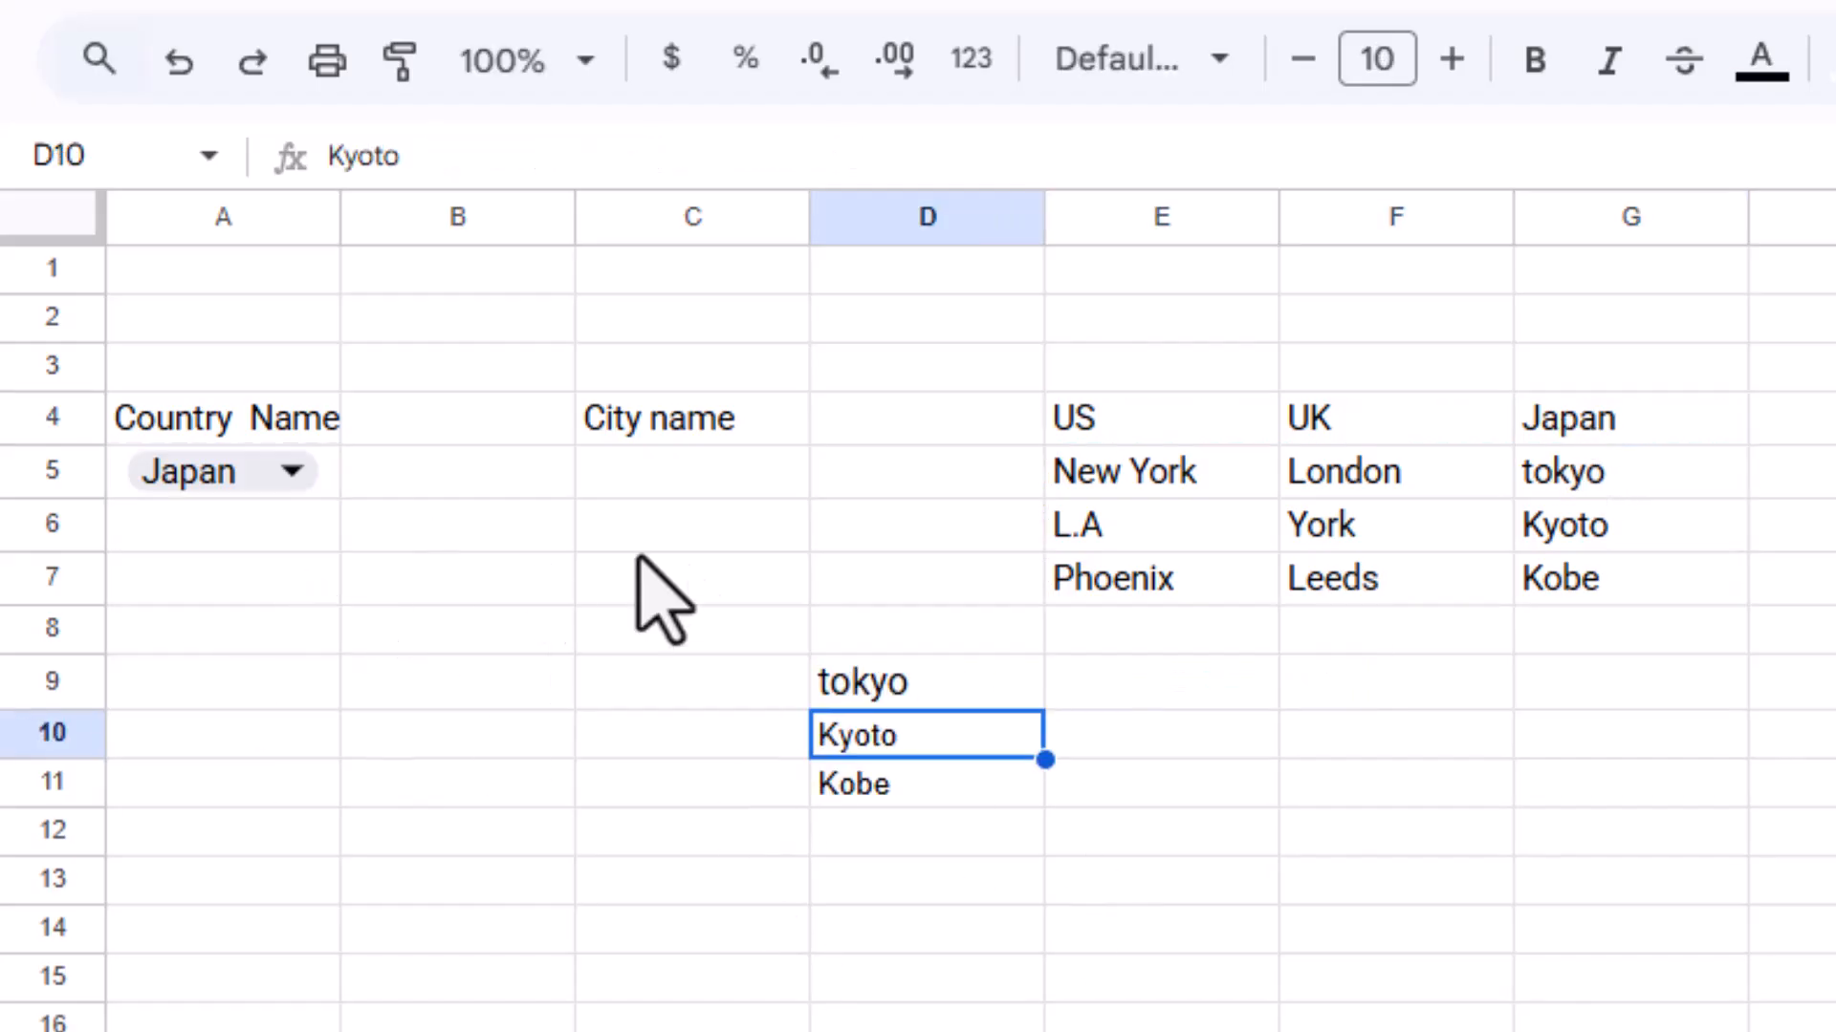
mouse_move(995, 480)
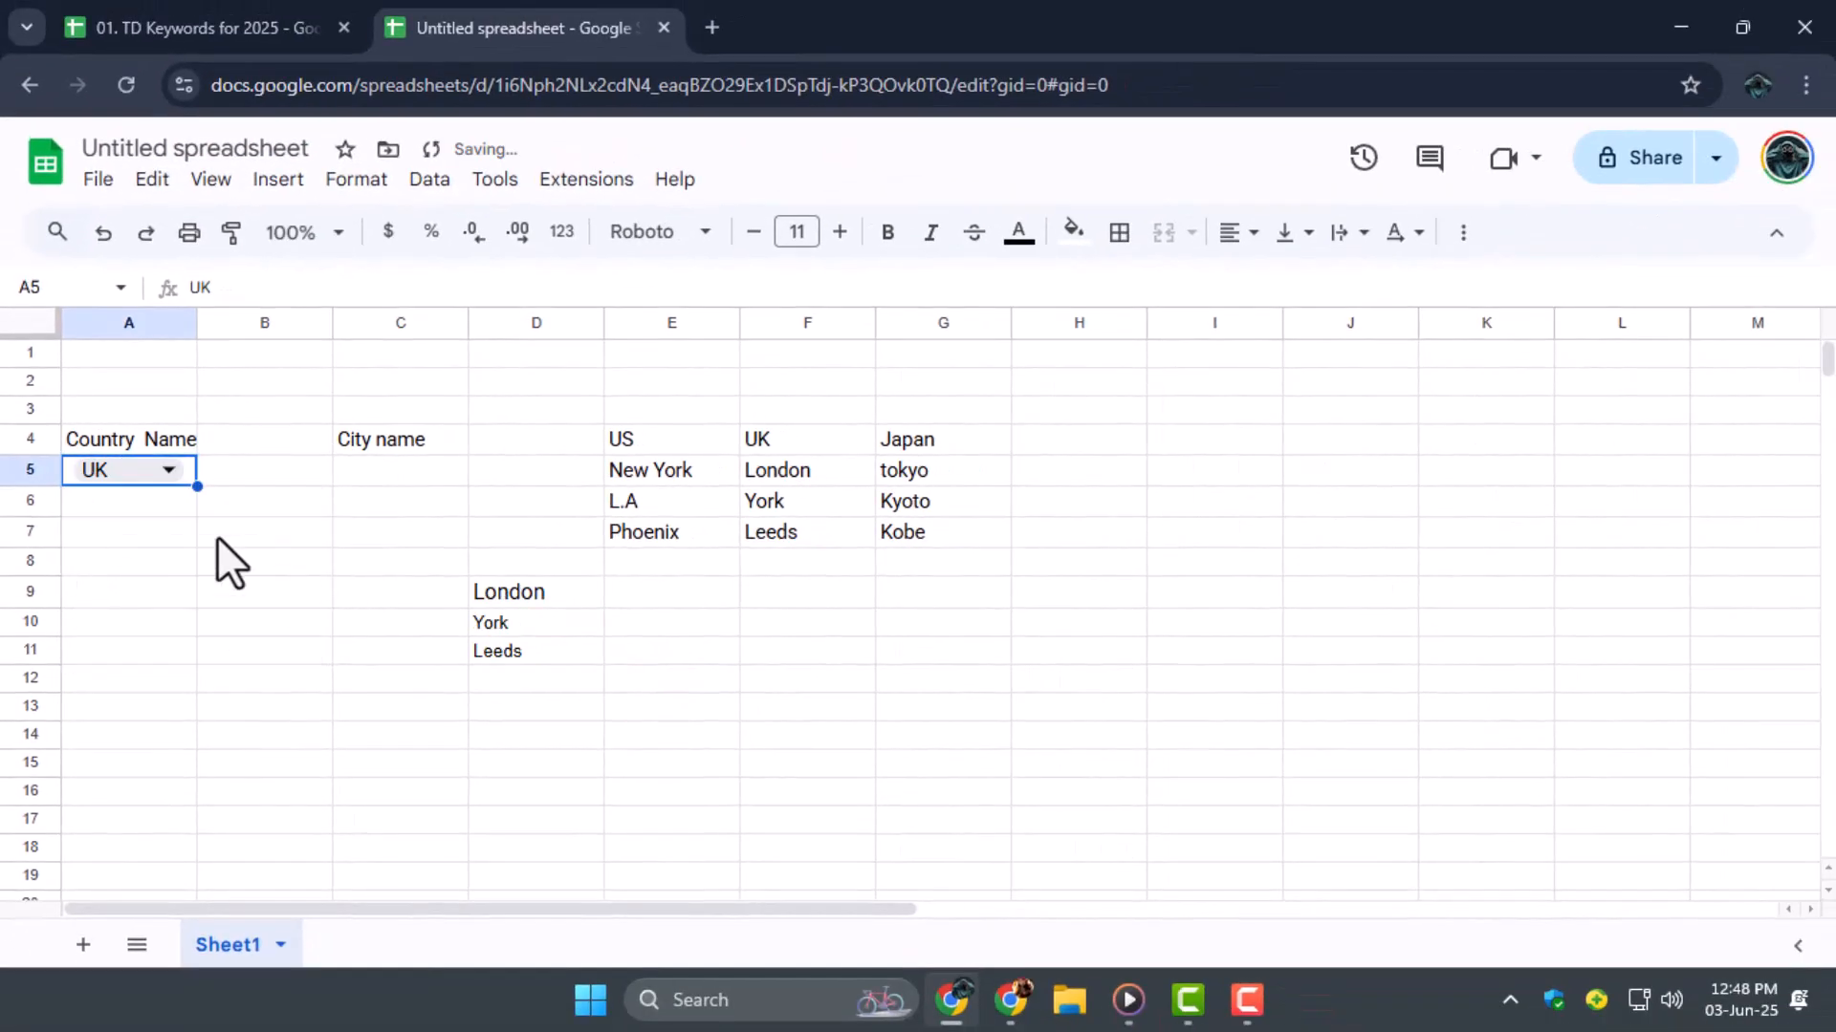
- Make C5 a dropdown sourced from D9:D11, then open it to view the city choices
click(401, 470)
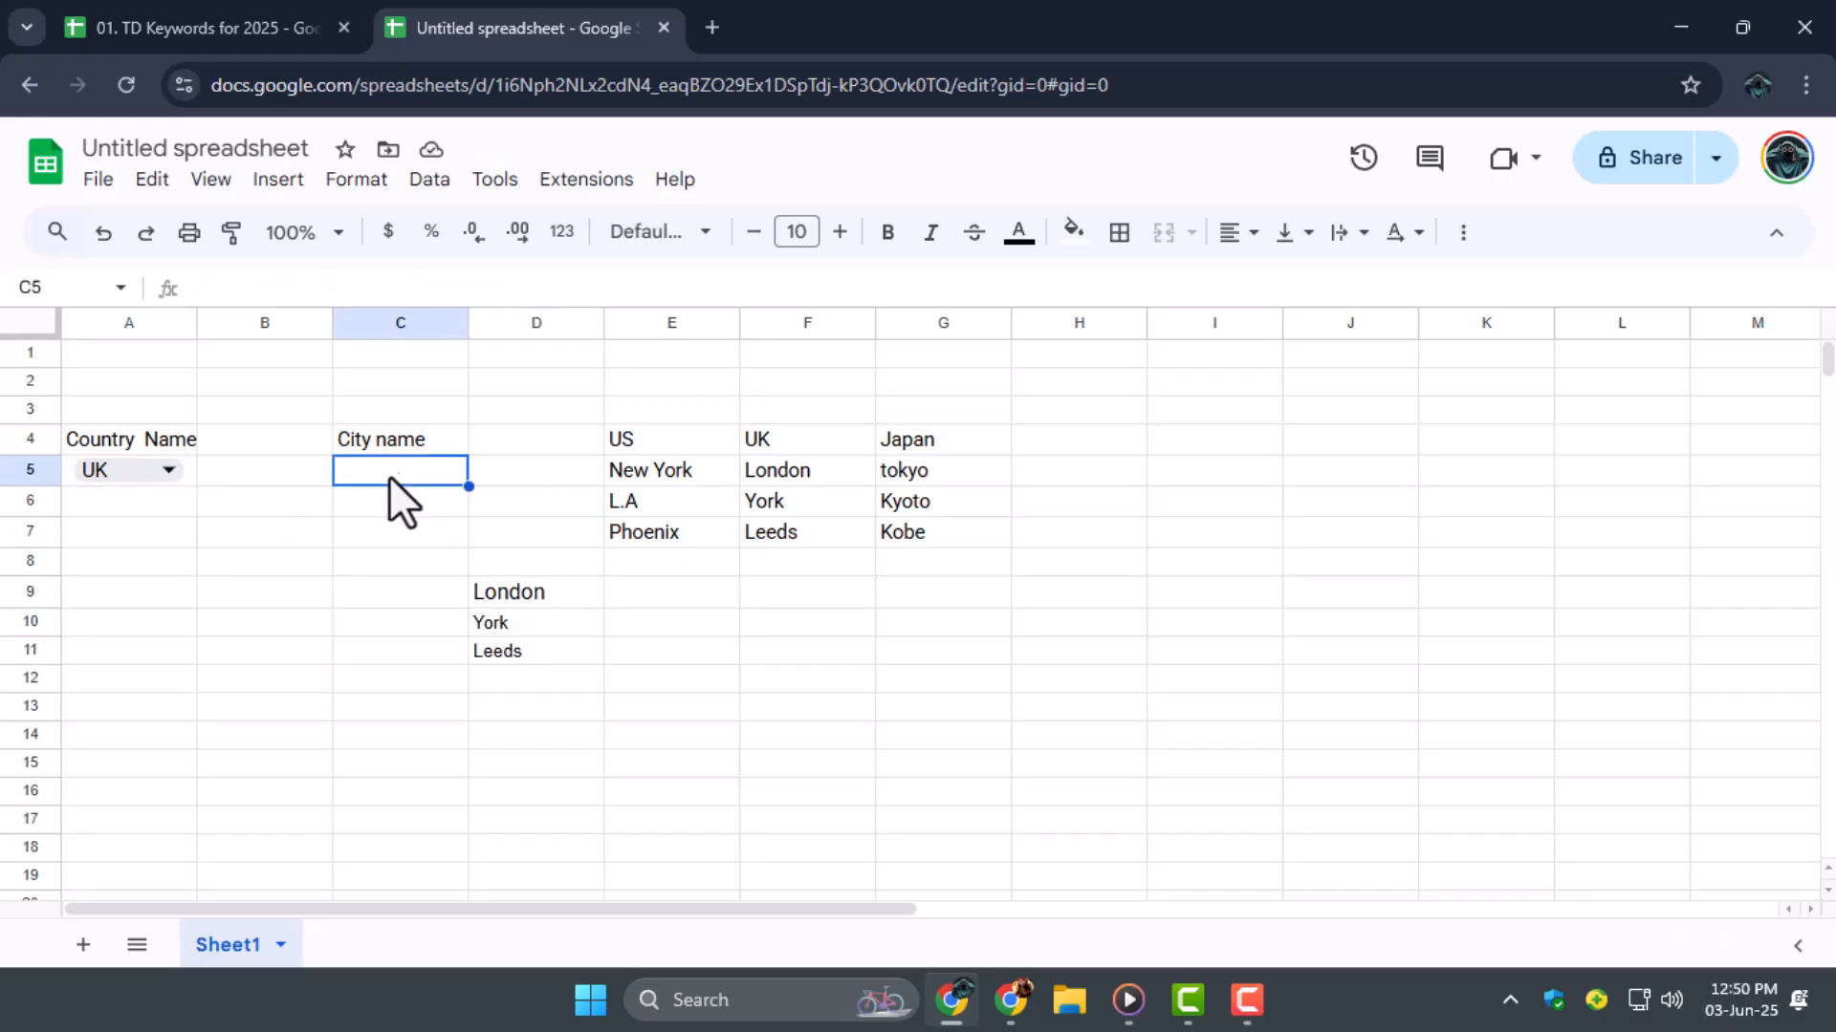
mouse_move(493, 179)
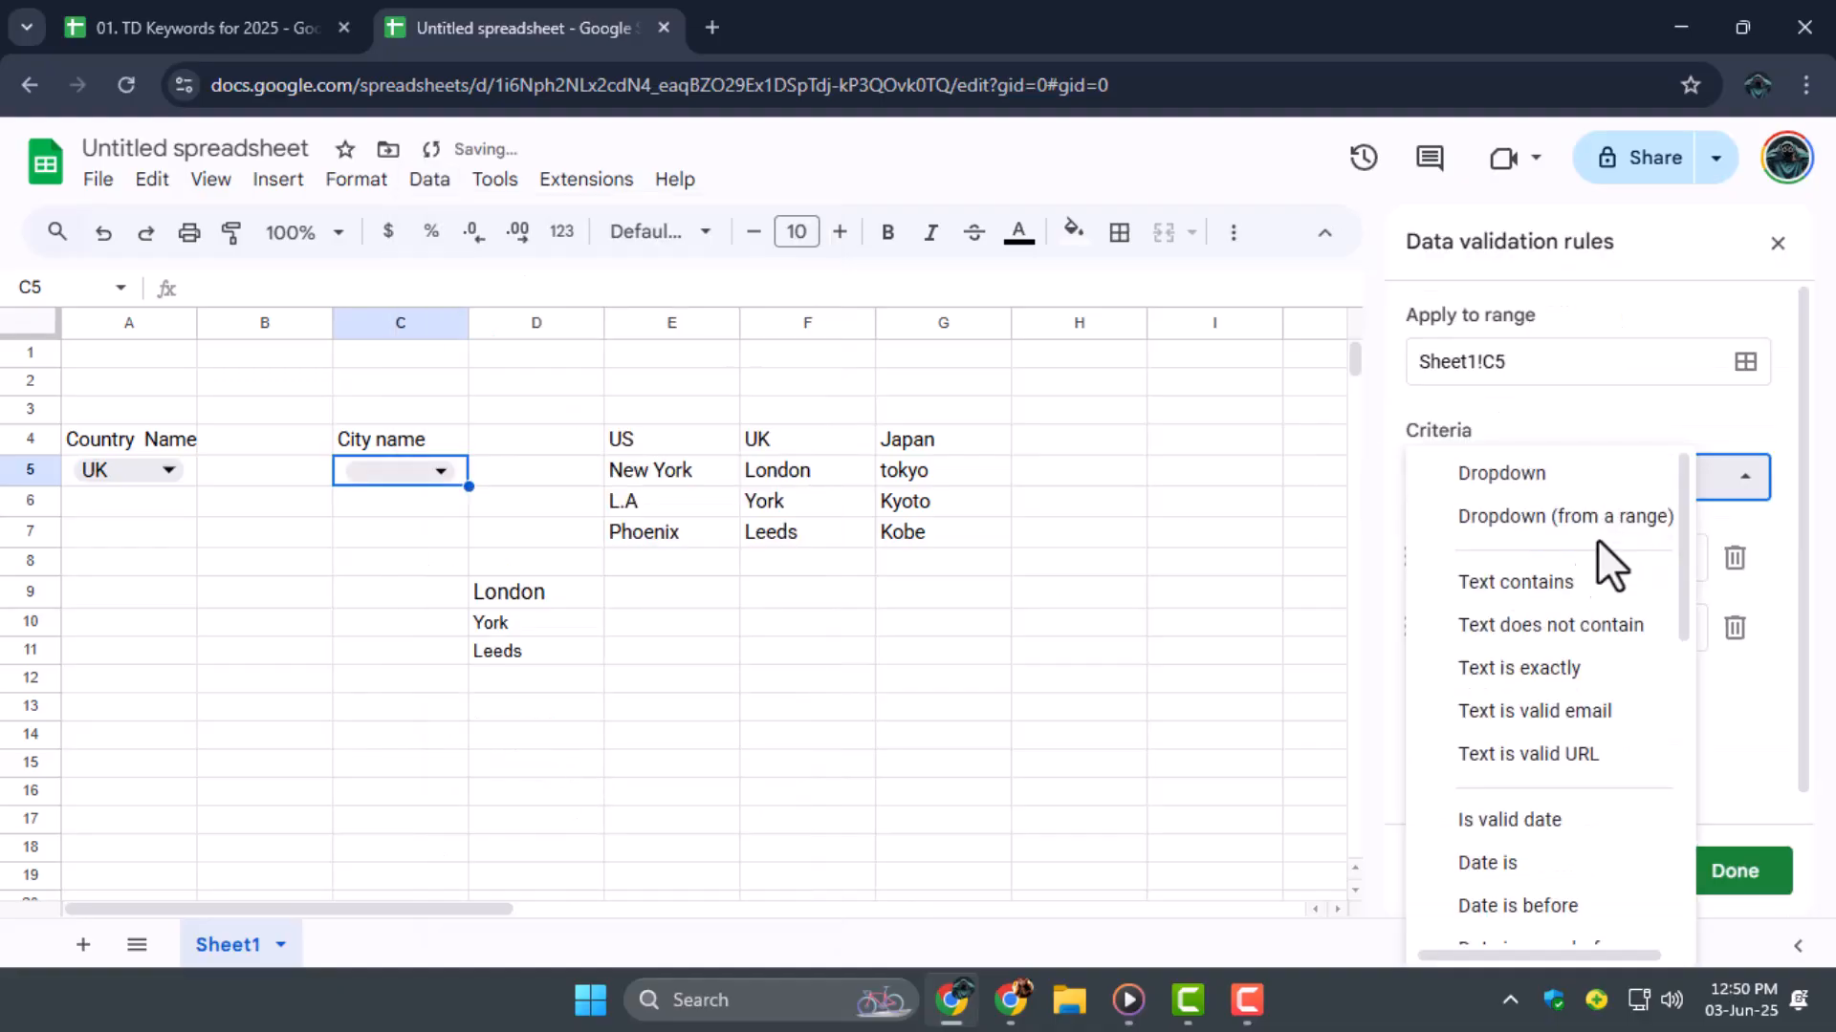
click(1563, 516)
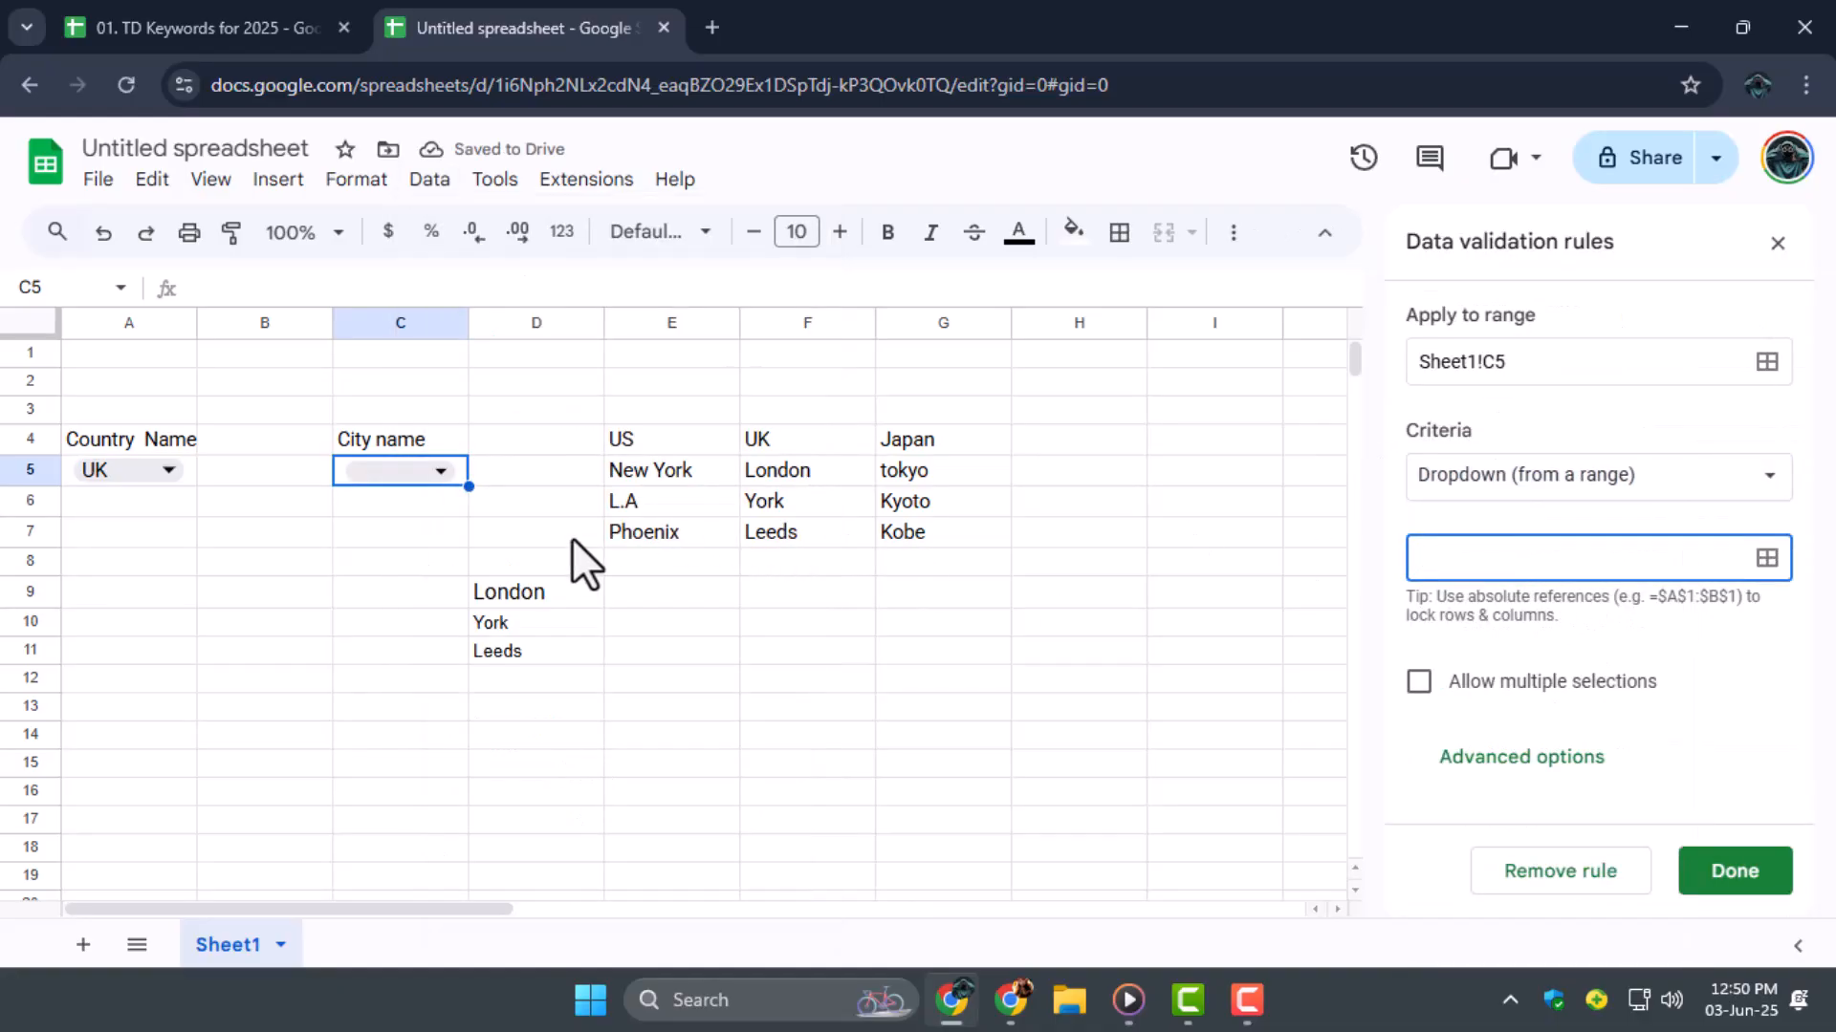
drag(536, 591, 537, 651)
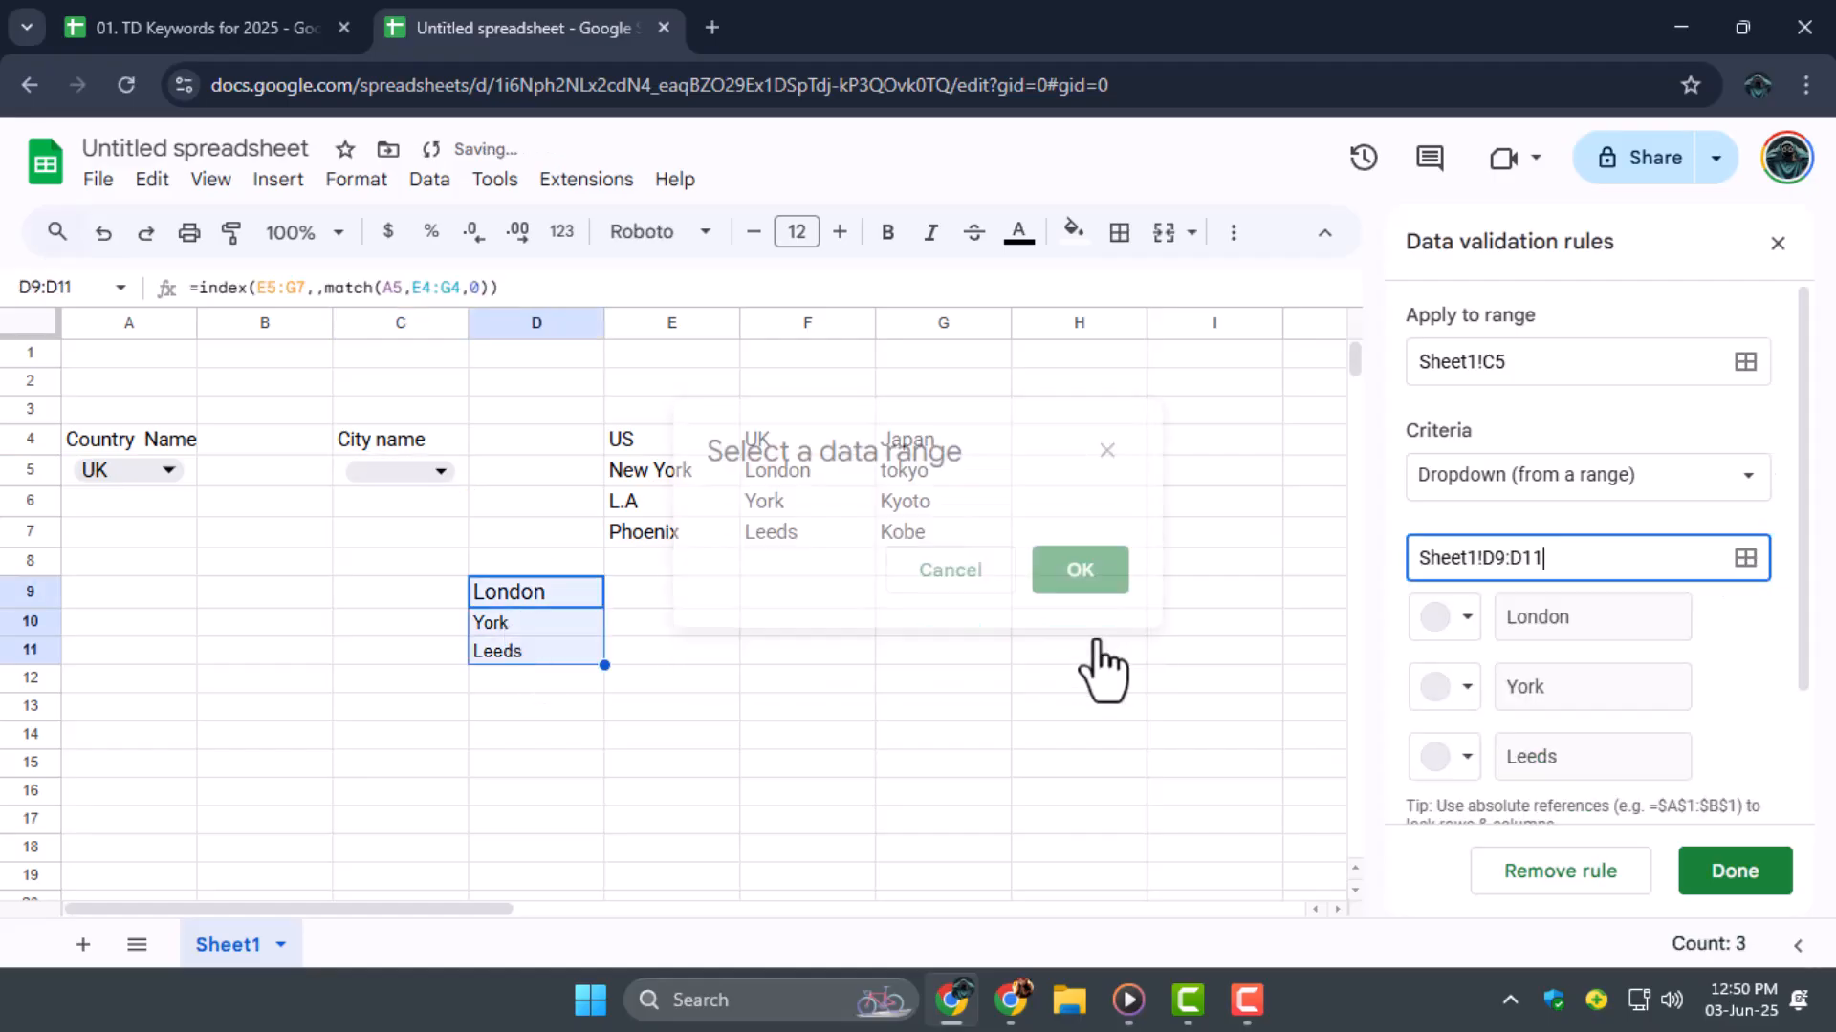
click(1733, 871)
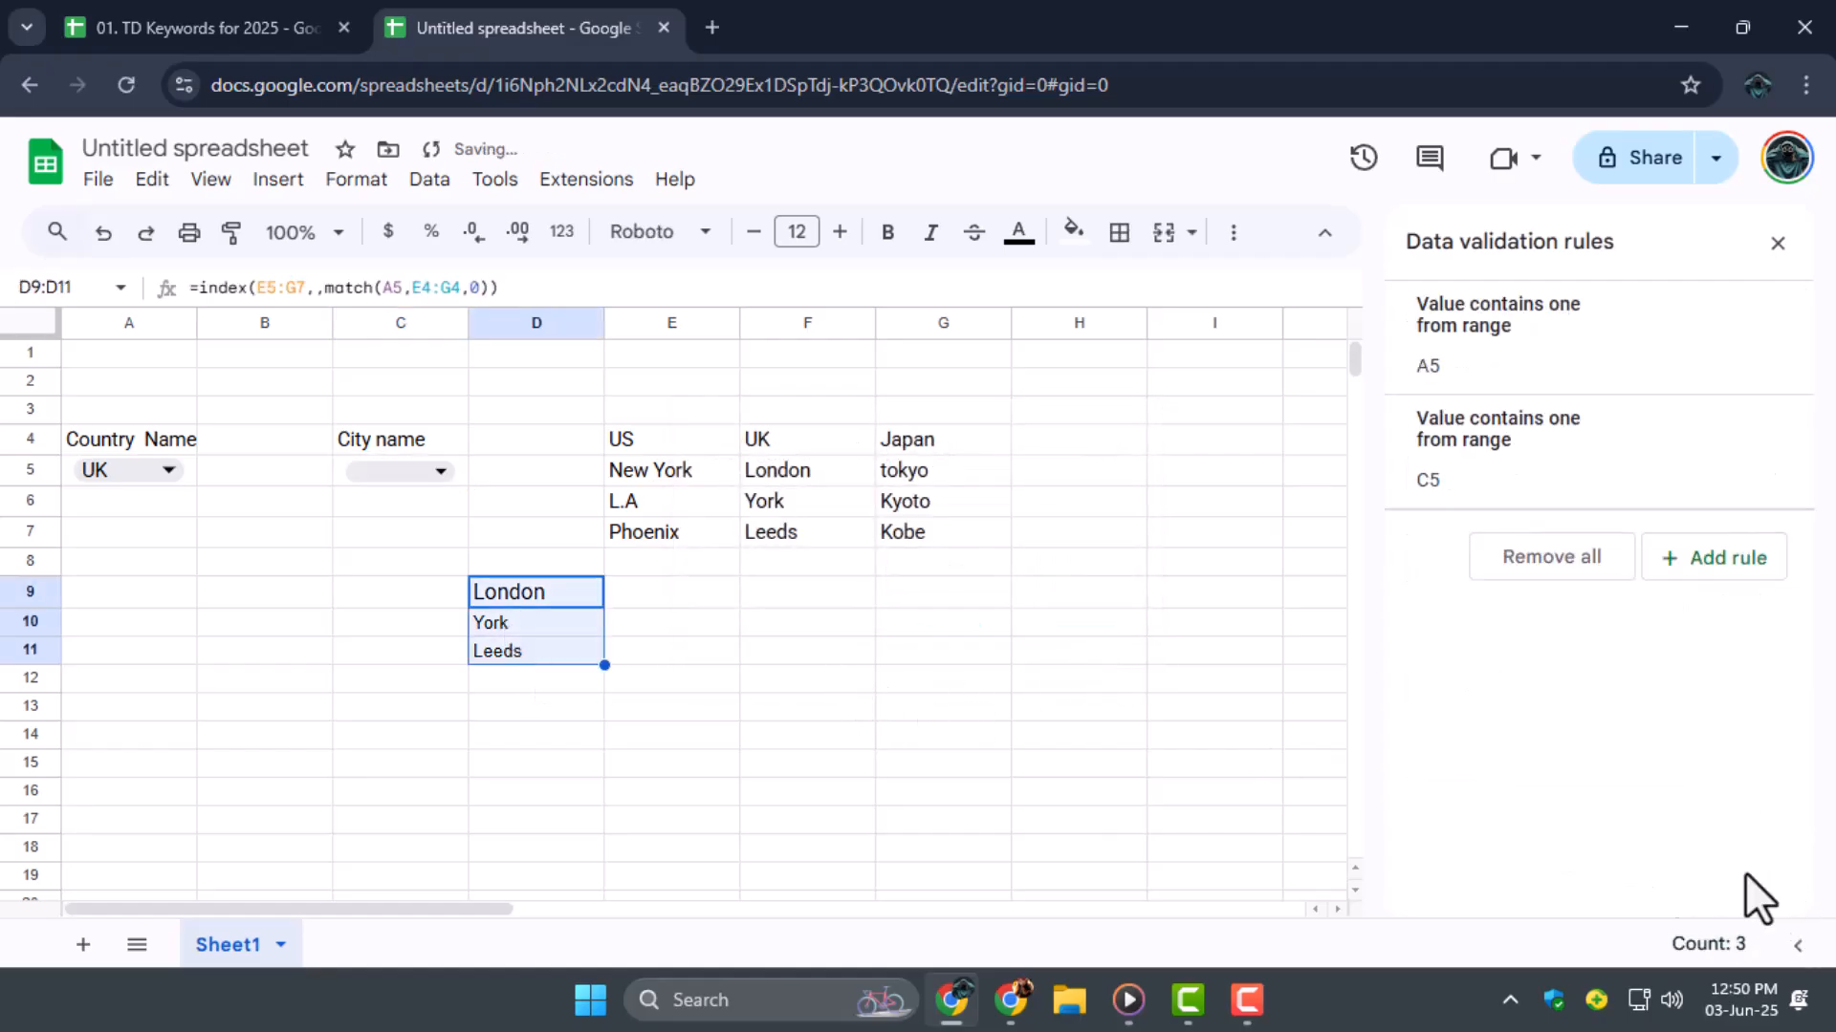
click(399, 591)
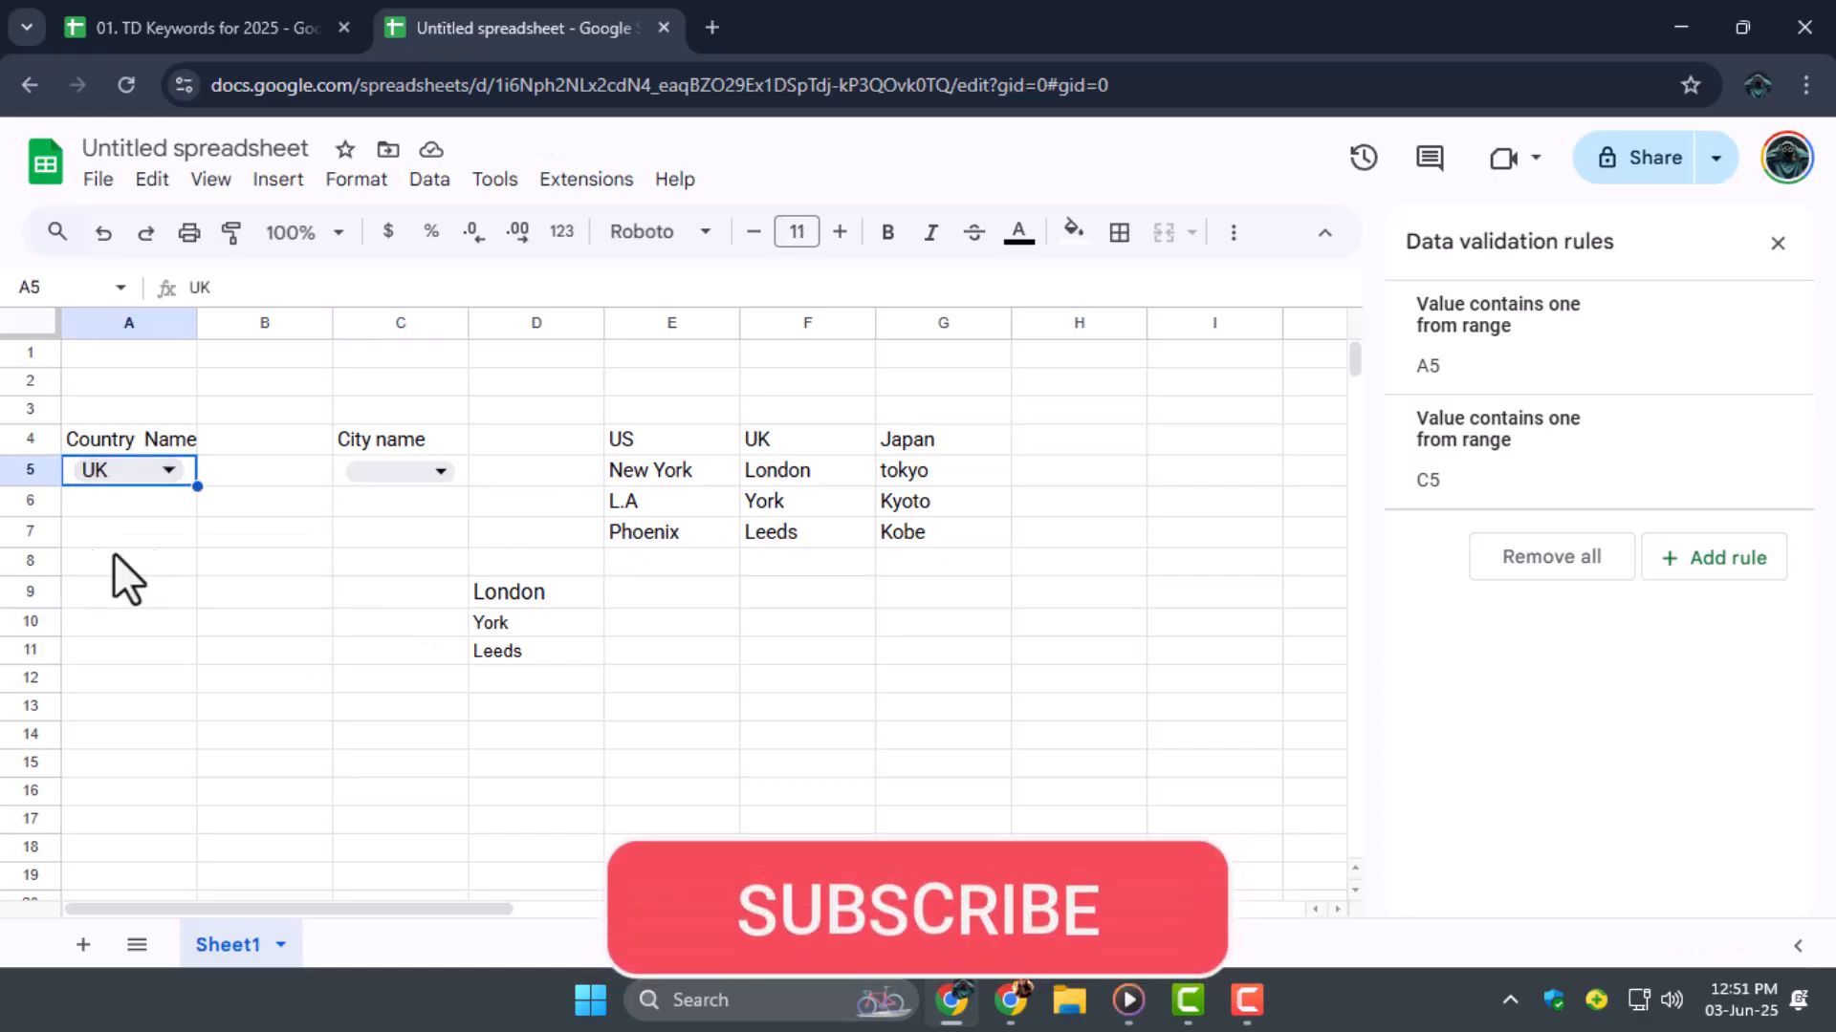
click(439, 470)
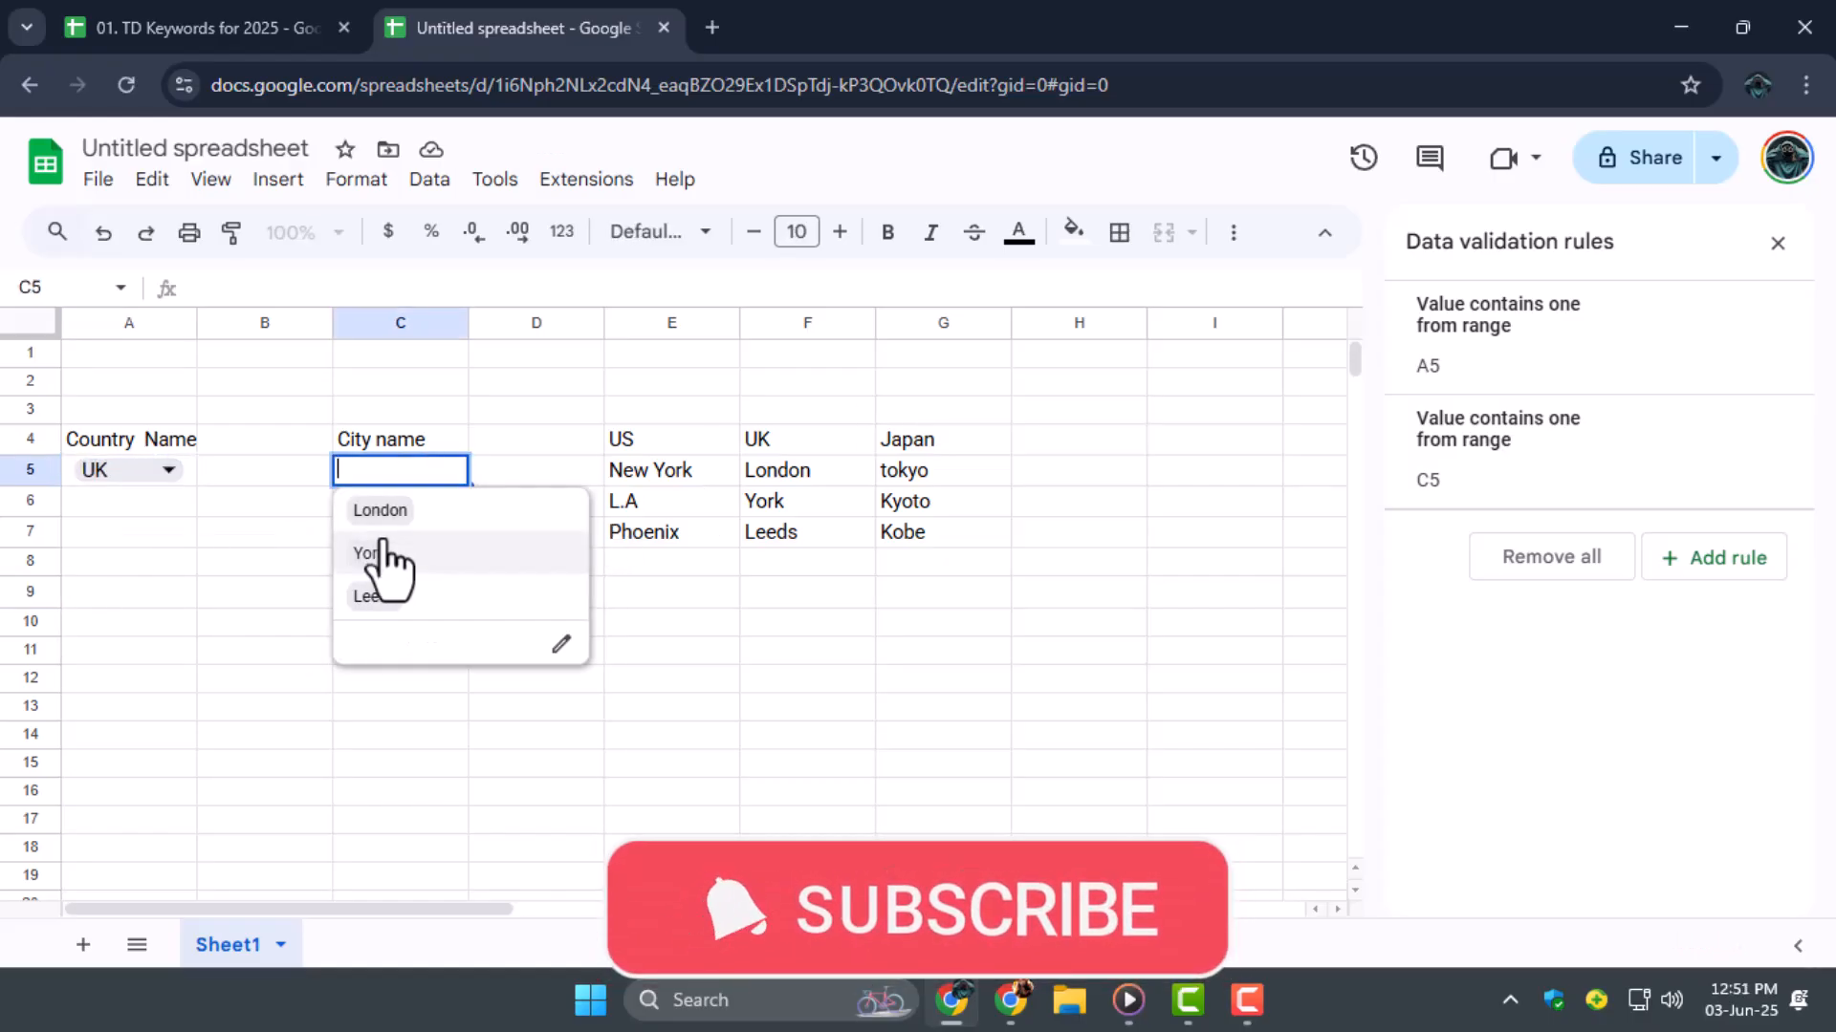